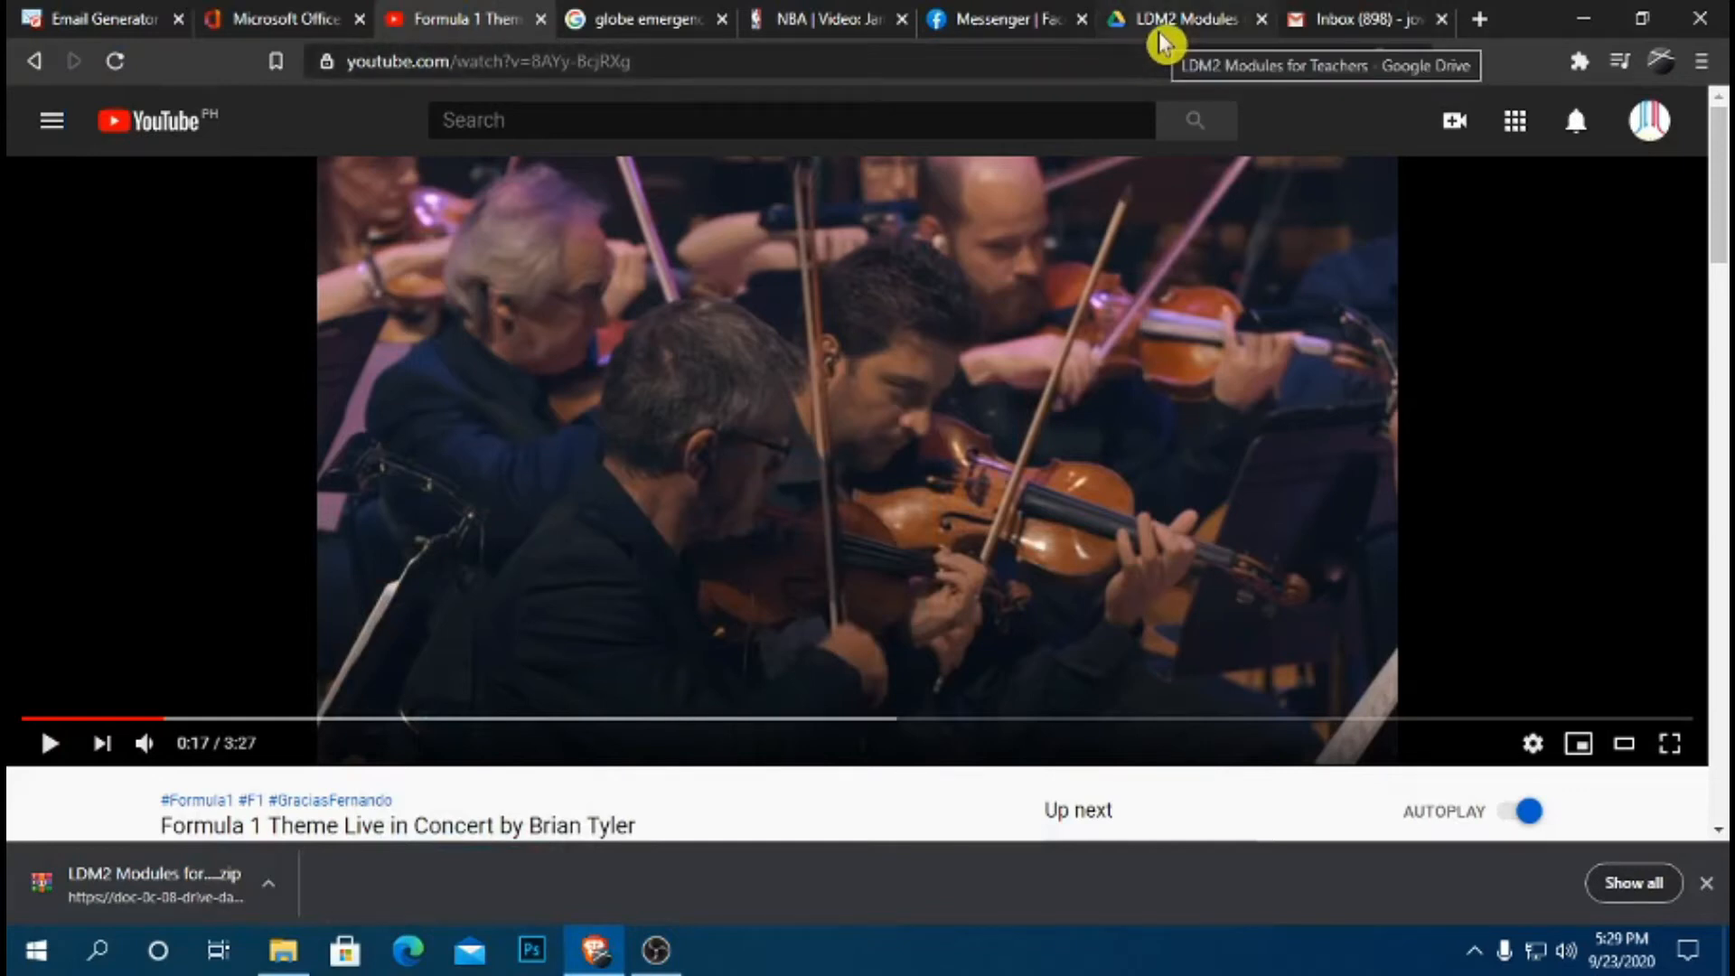
mouse_move(1021, 50)
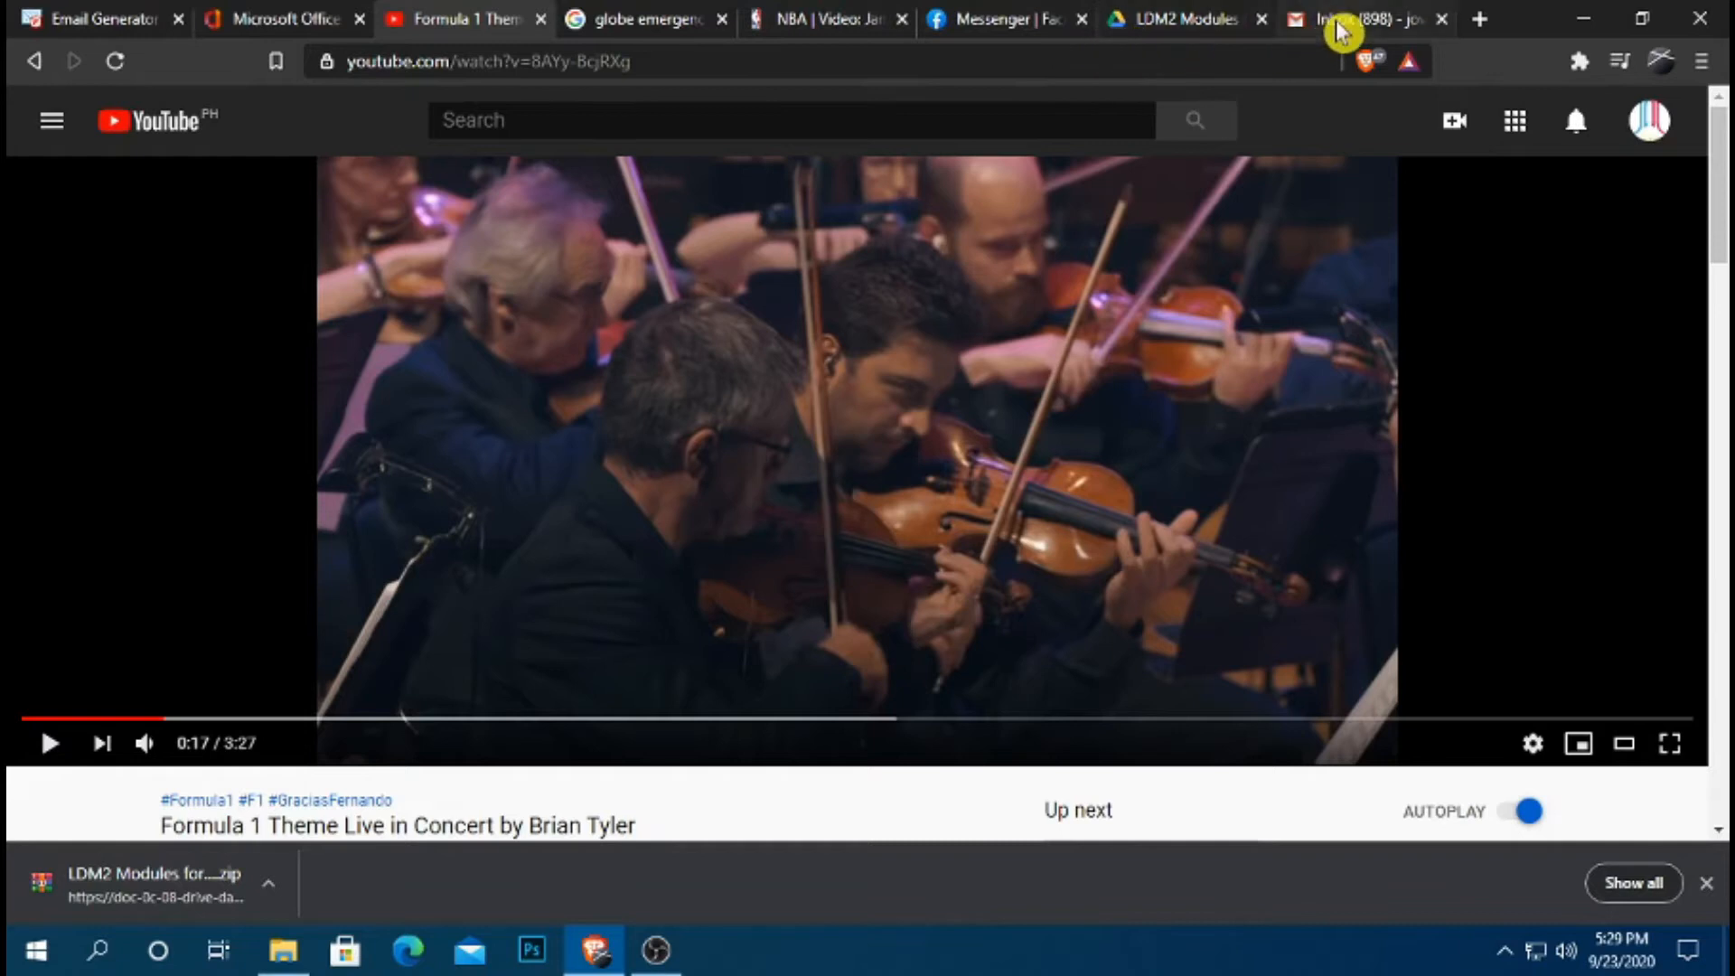
Reopen the minimized eight-recipient draft with the LDM2 Modules zip in full screen.
left_click(1361, 19)
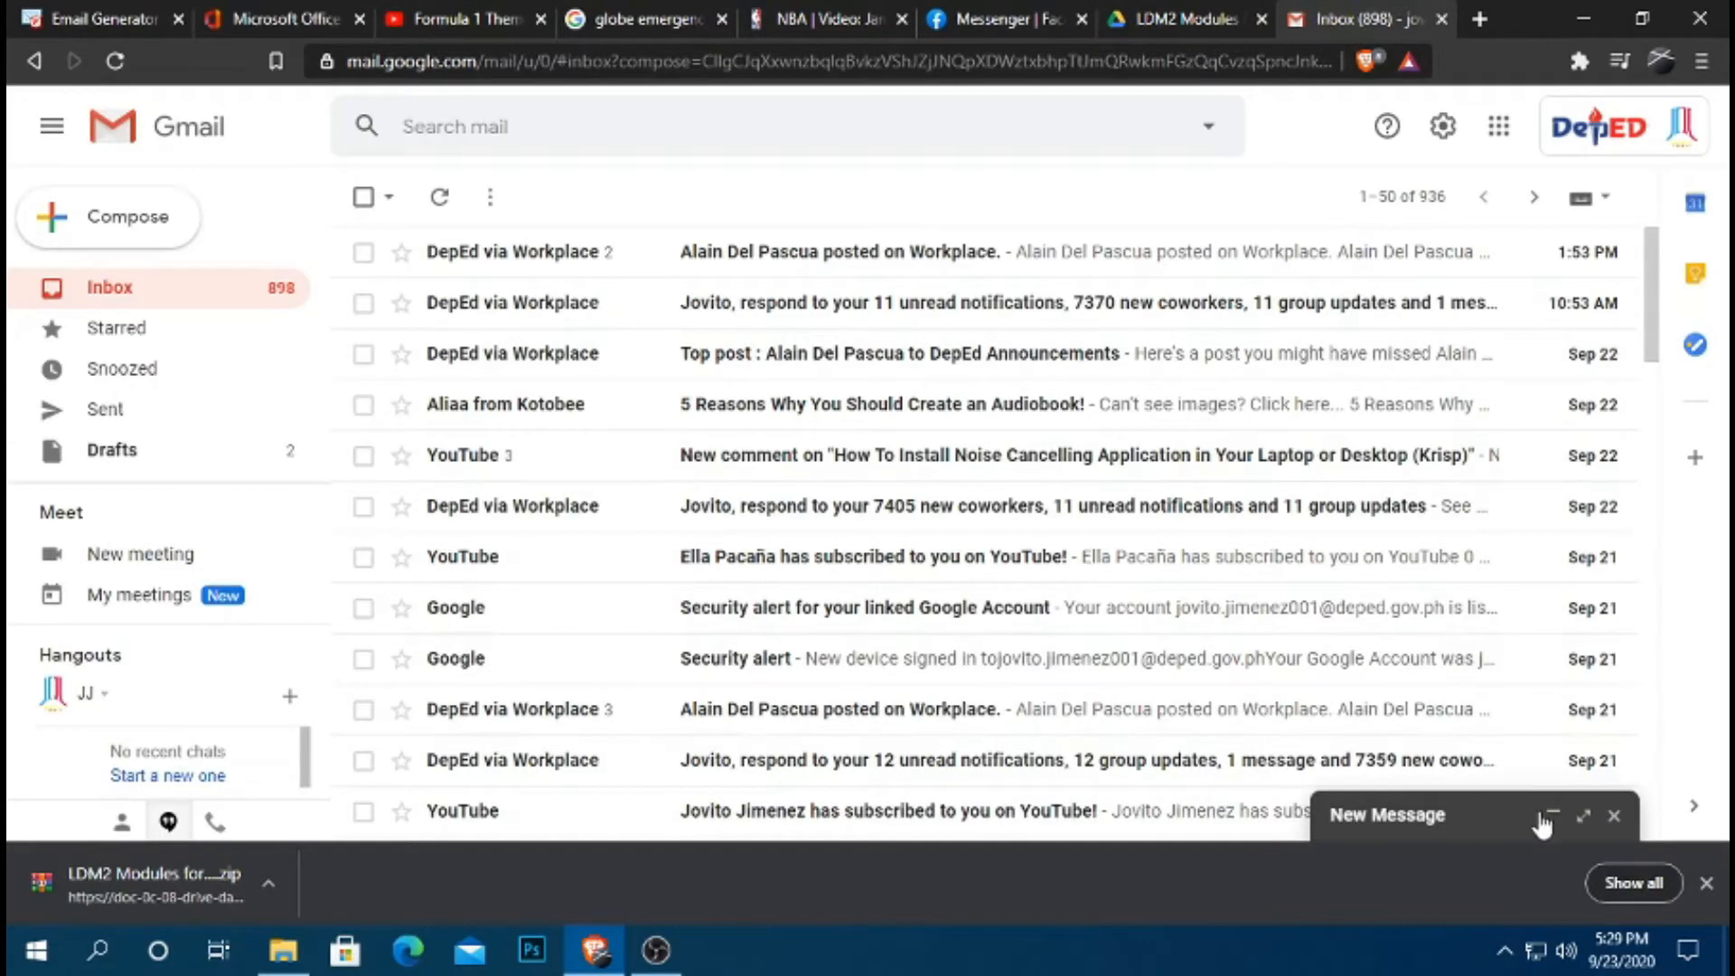
left_click(1584, 815)
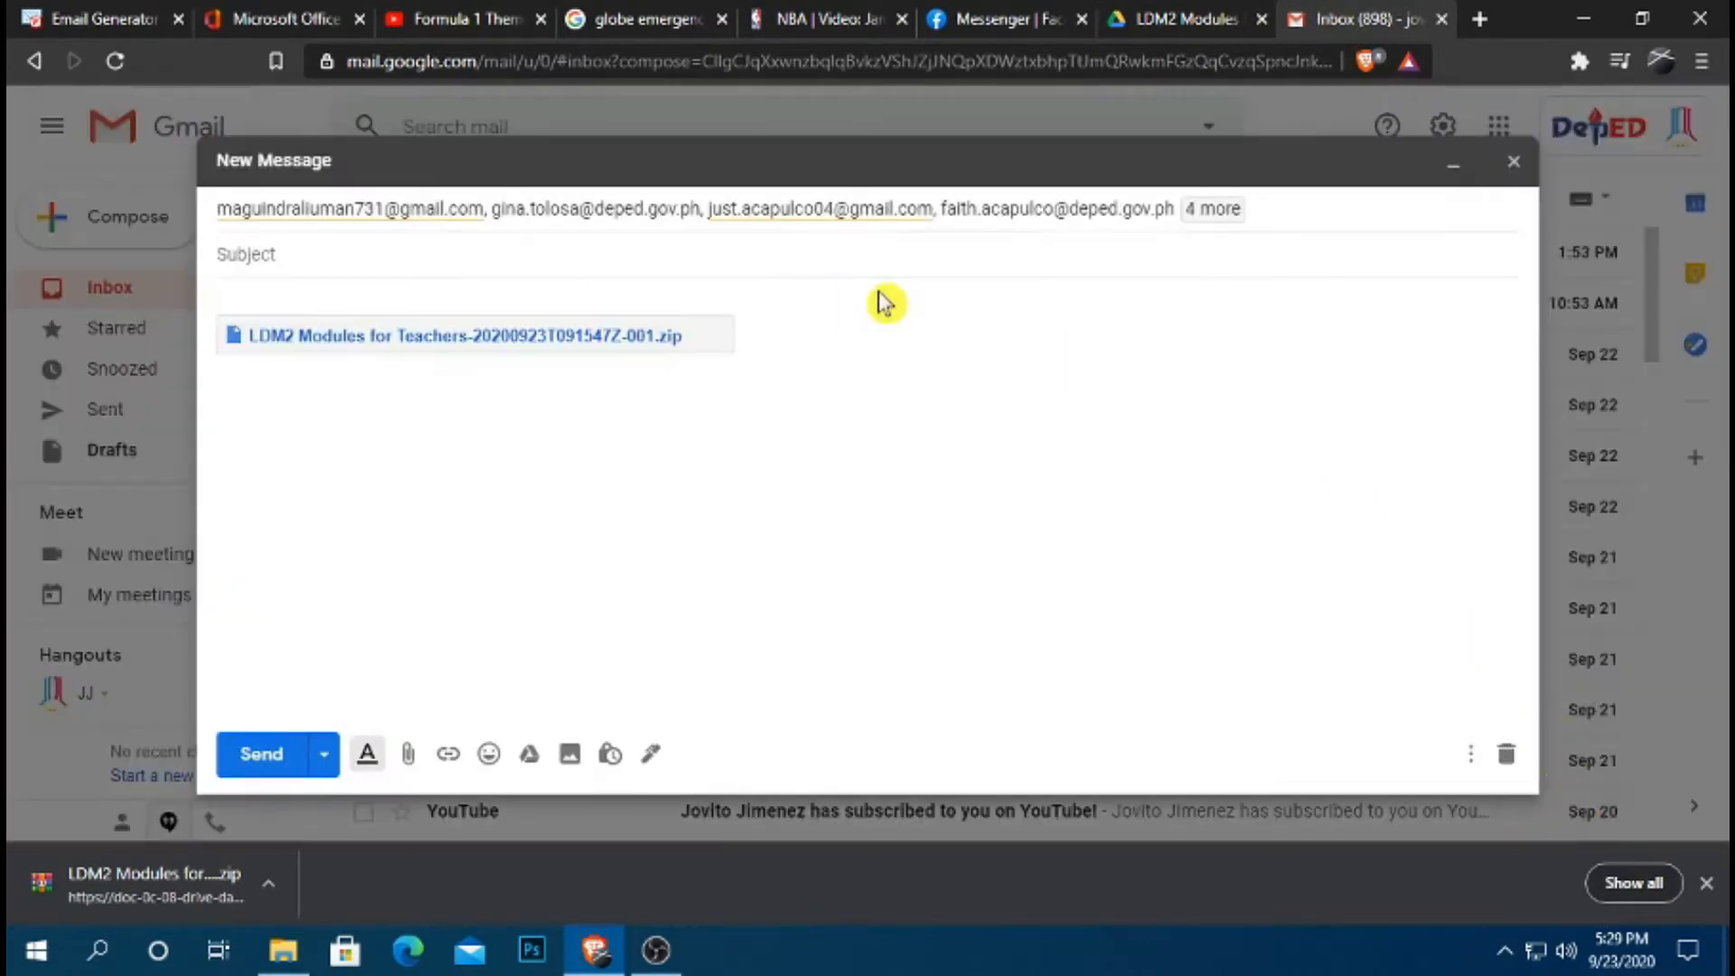
left_click(1483, 161)
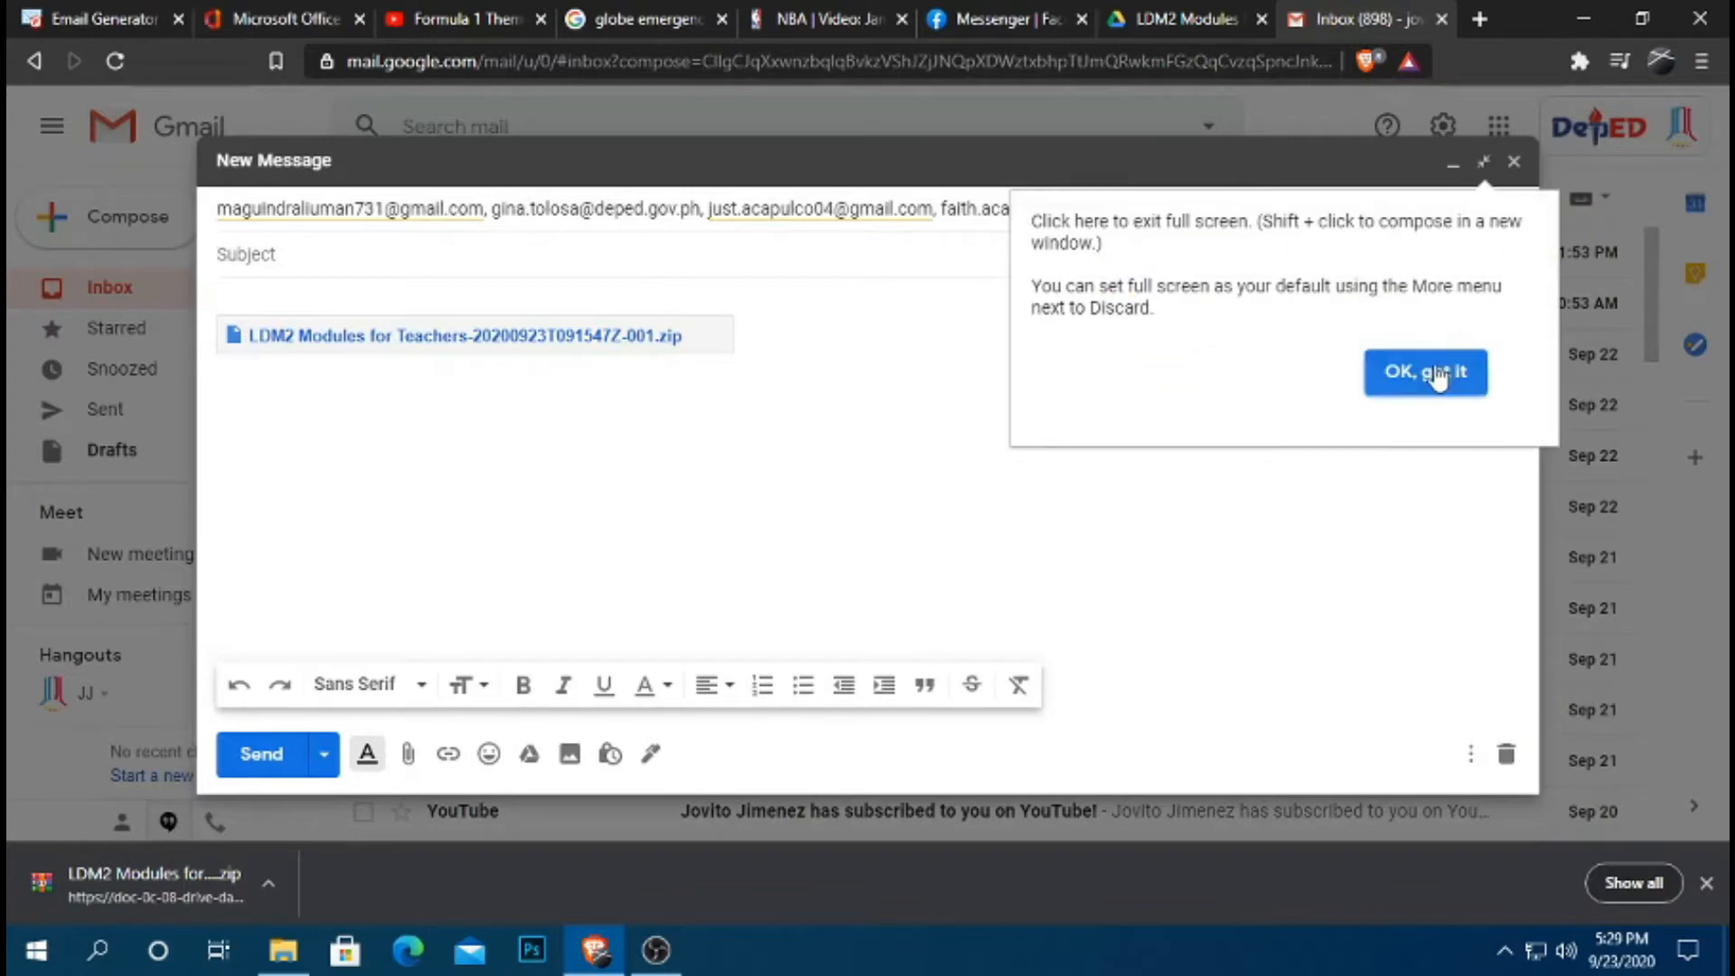
left_click(1425, 371)
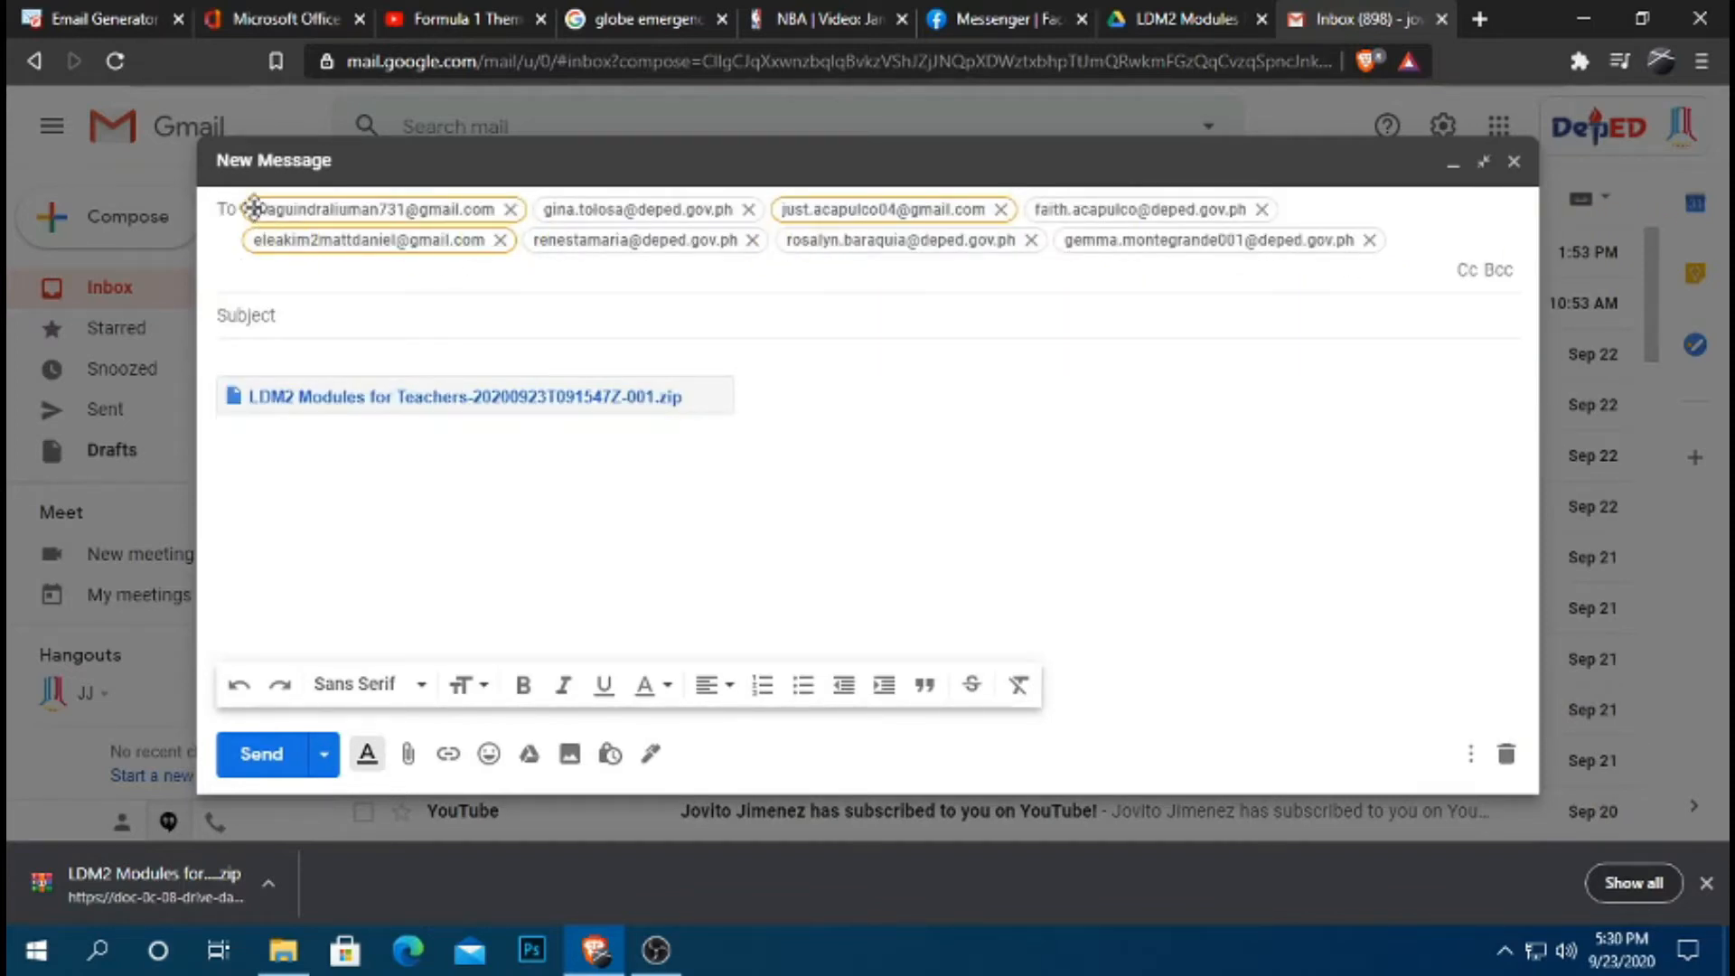
mouse_move(1079, 363)
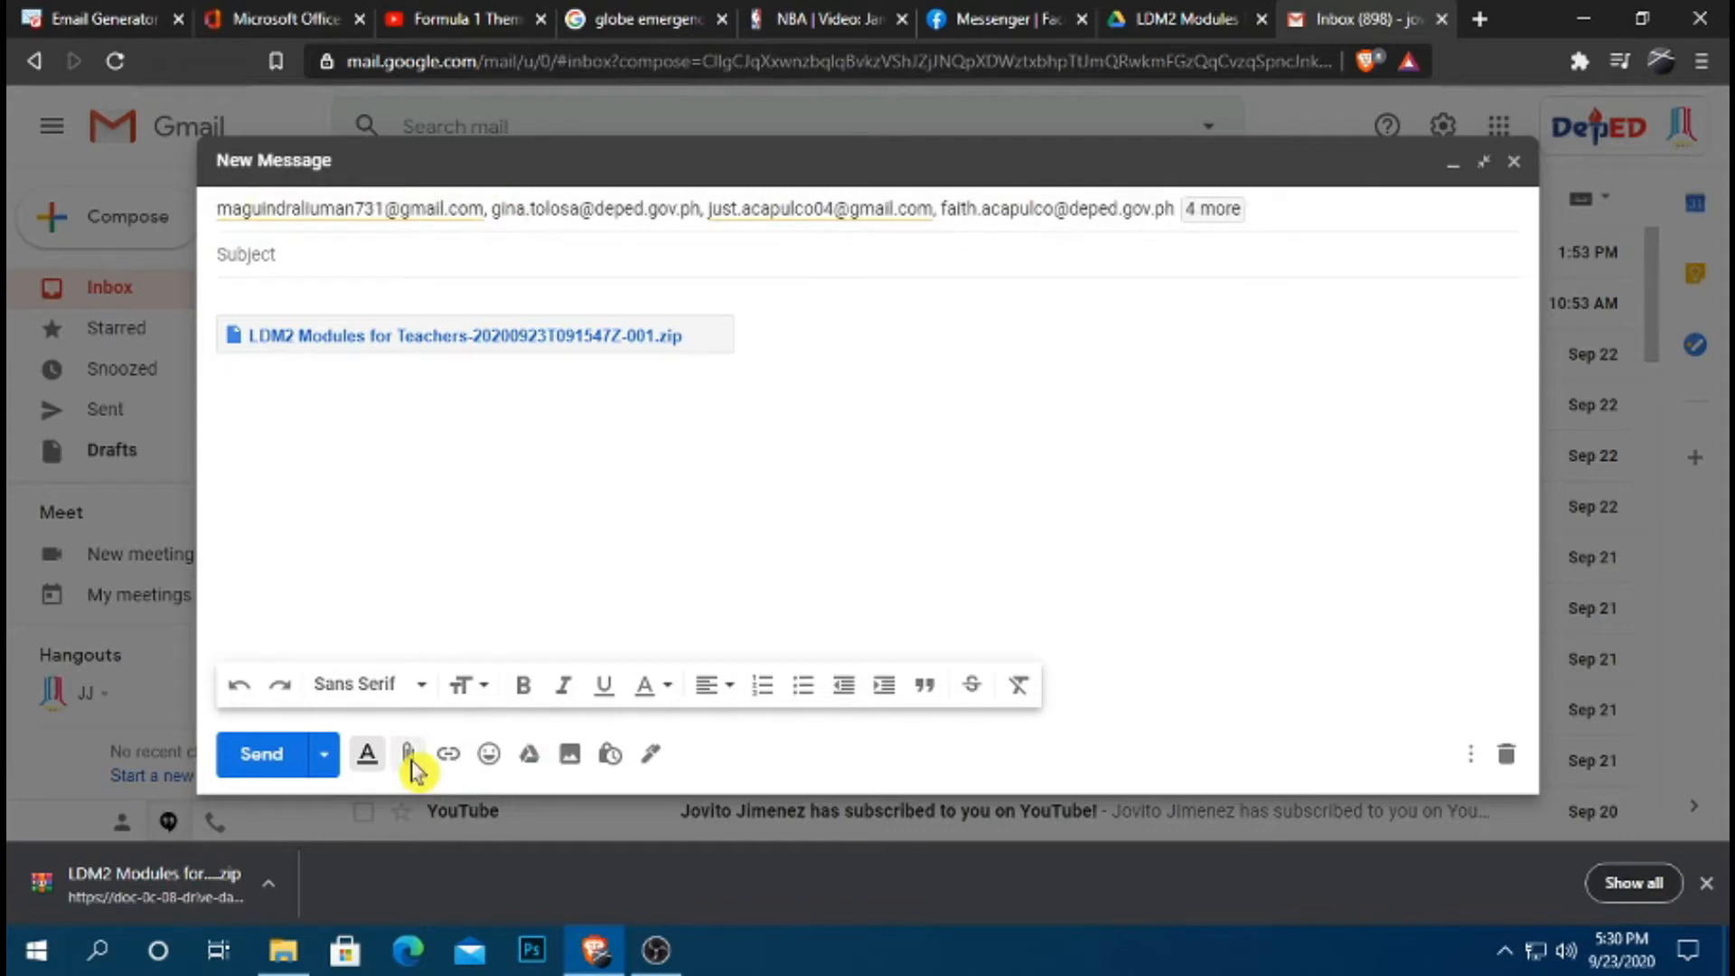
left_click(407, 753)
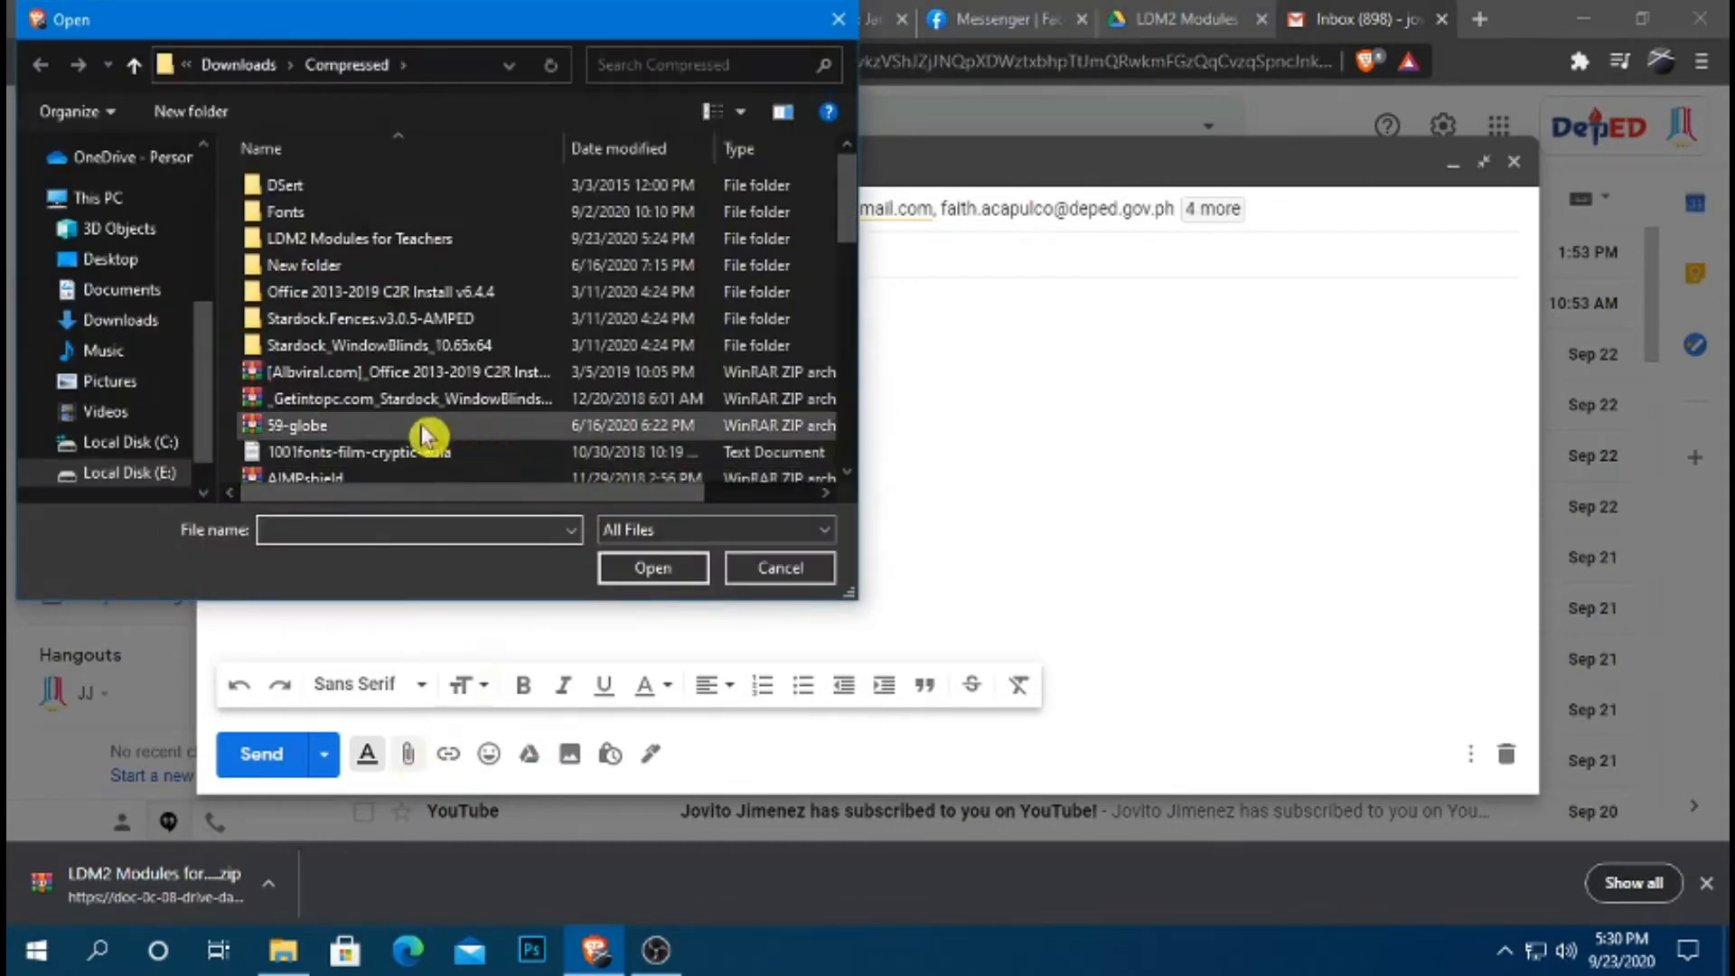
scroll("down", 3)
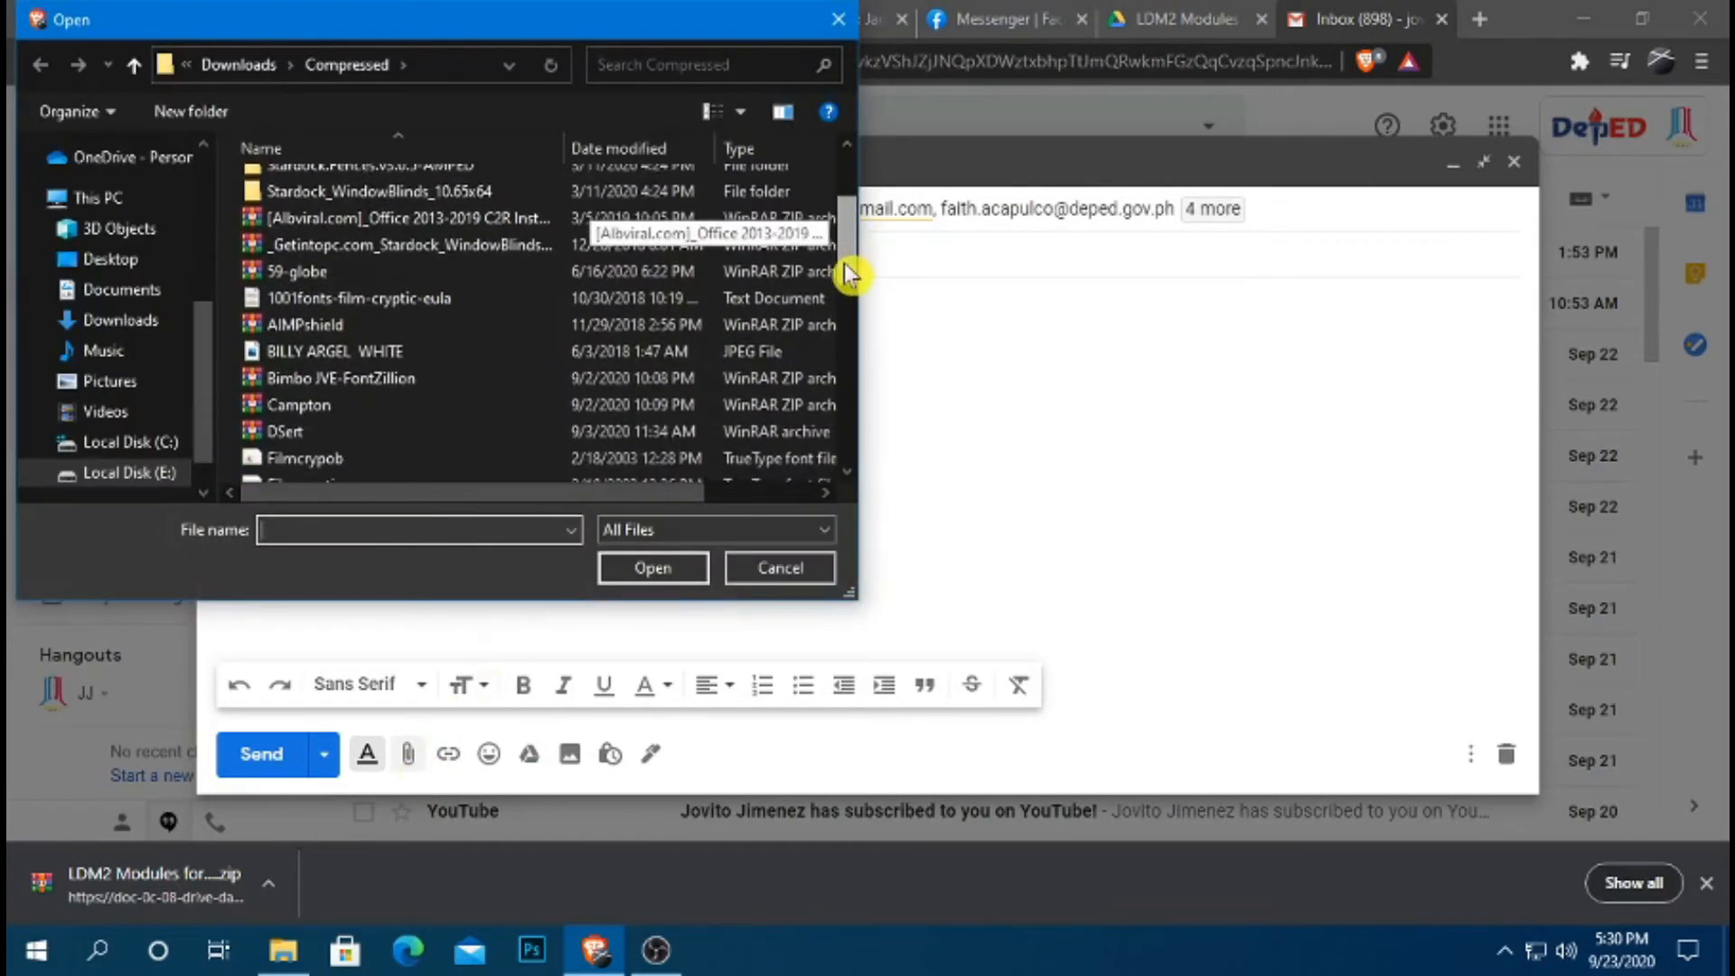
scroll("down", 3)
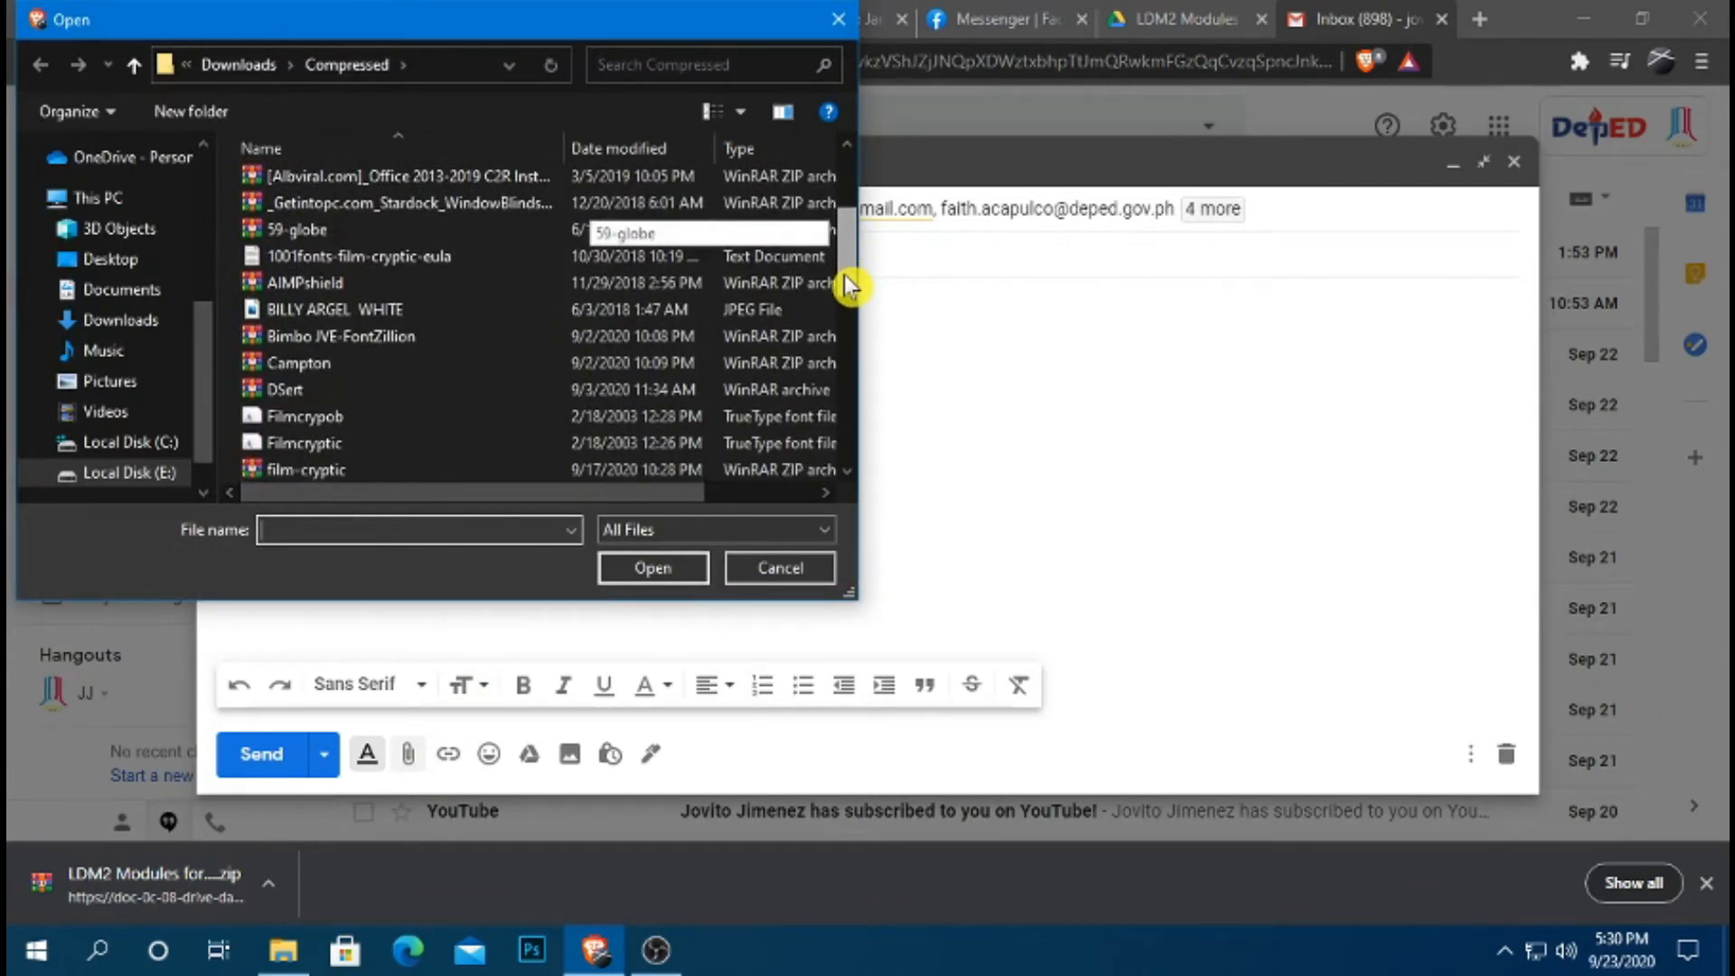
scroll("down", 3)
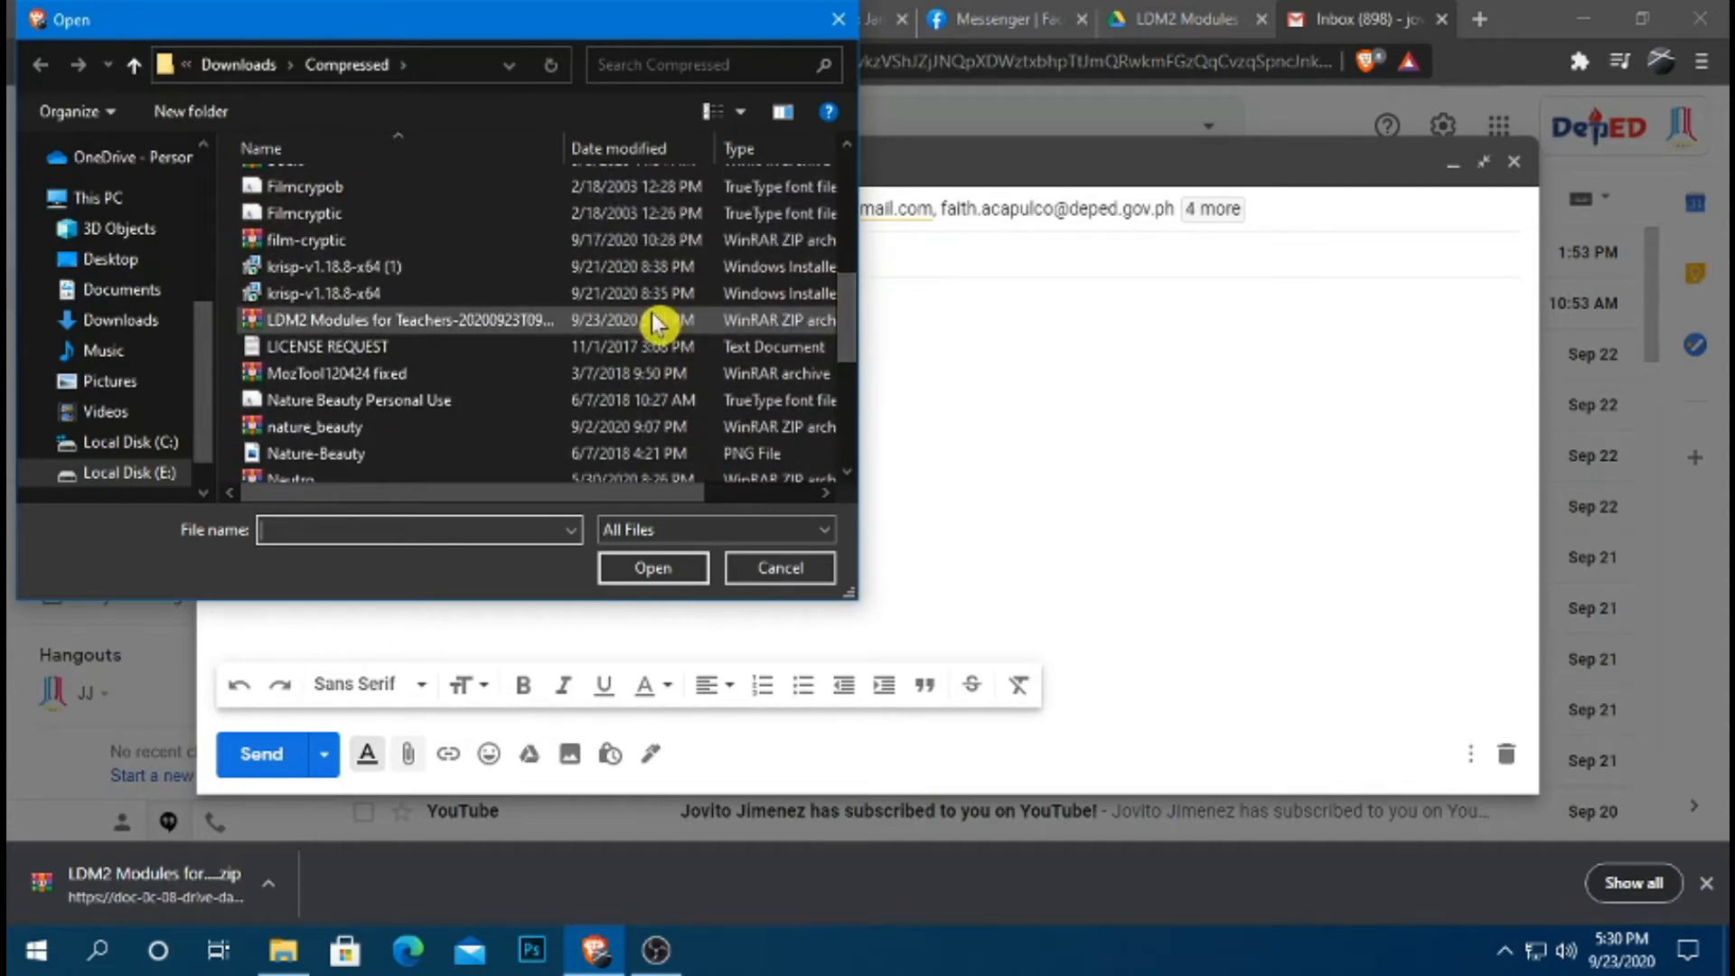
double_click(406, 320)
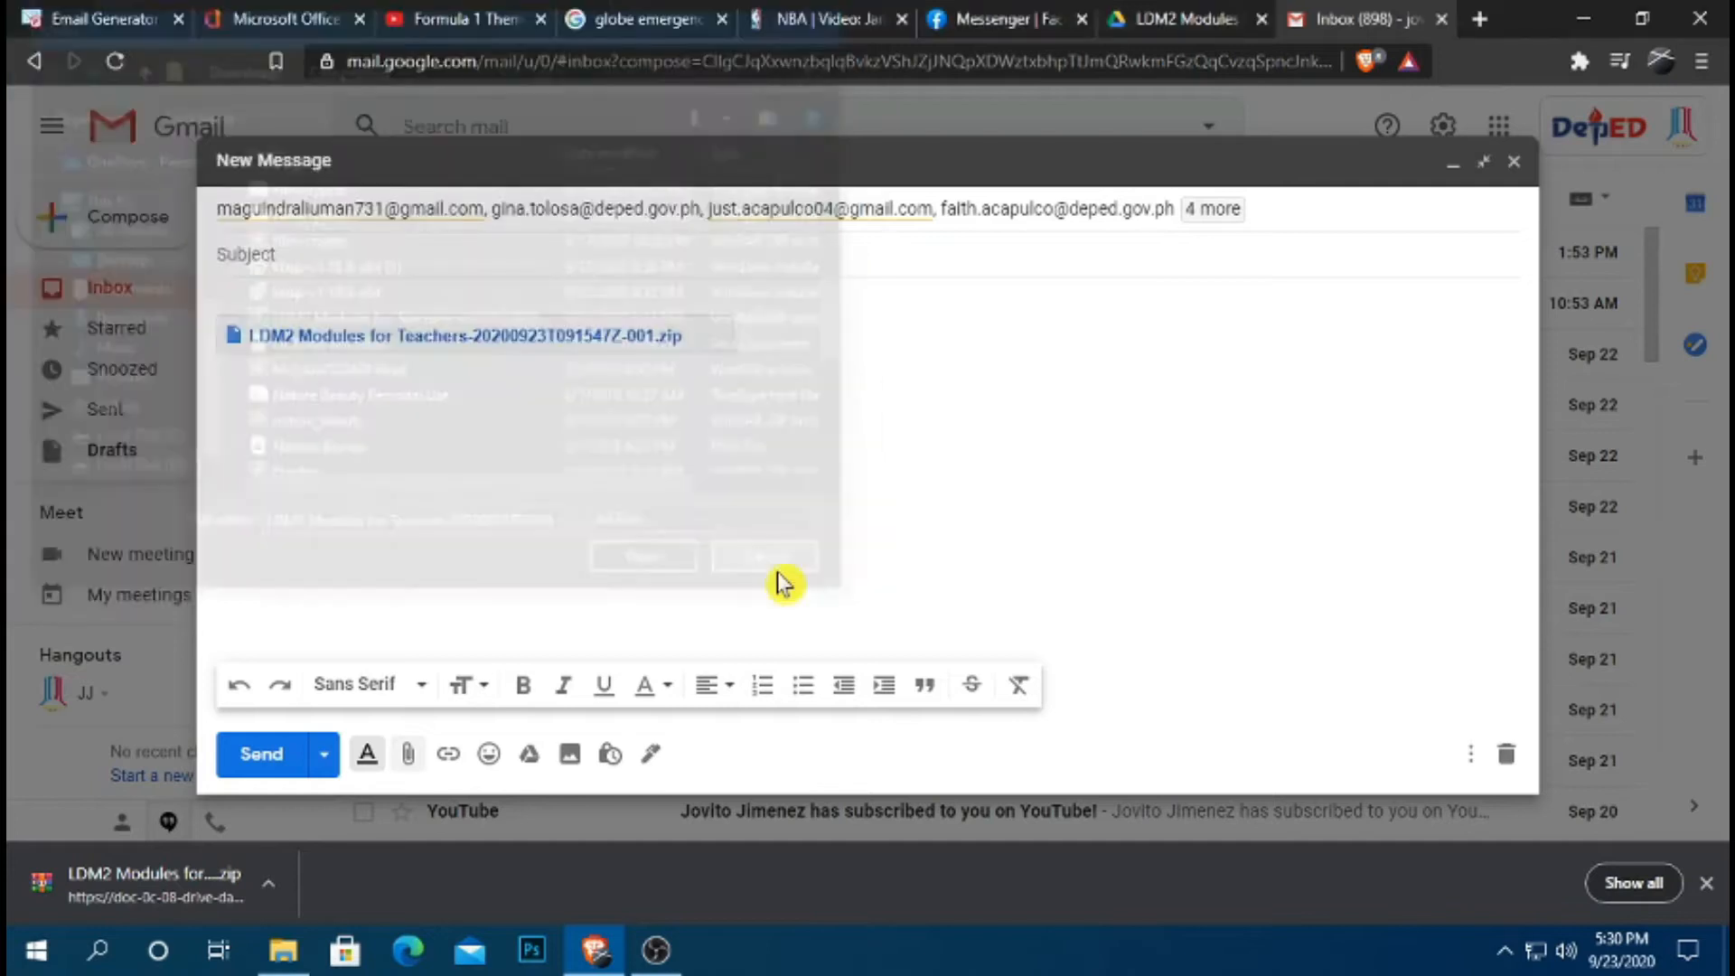
Place the cursor in the body of the draft carrying the LDM2 Modules zip link.
left_click(764, 556)
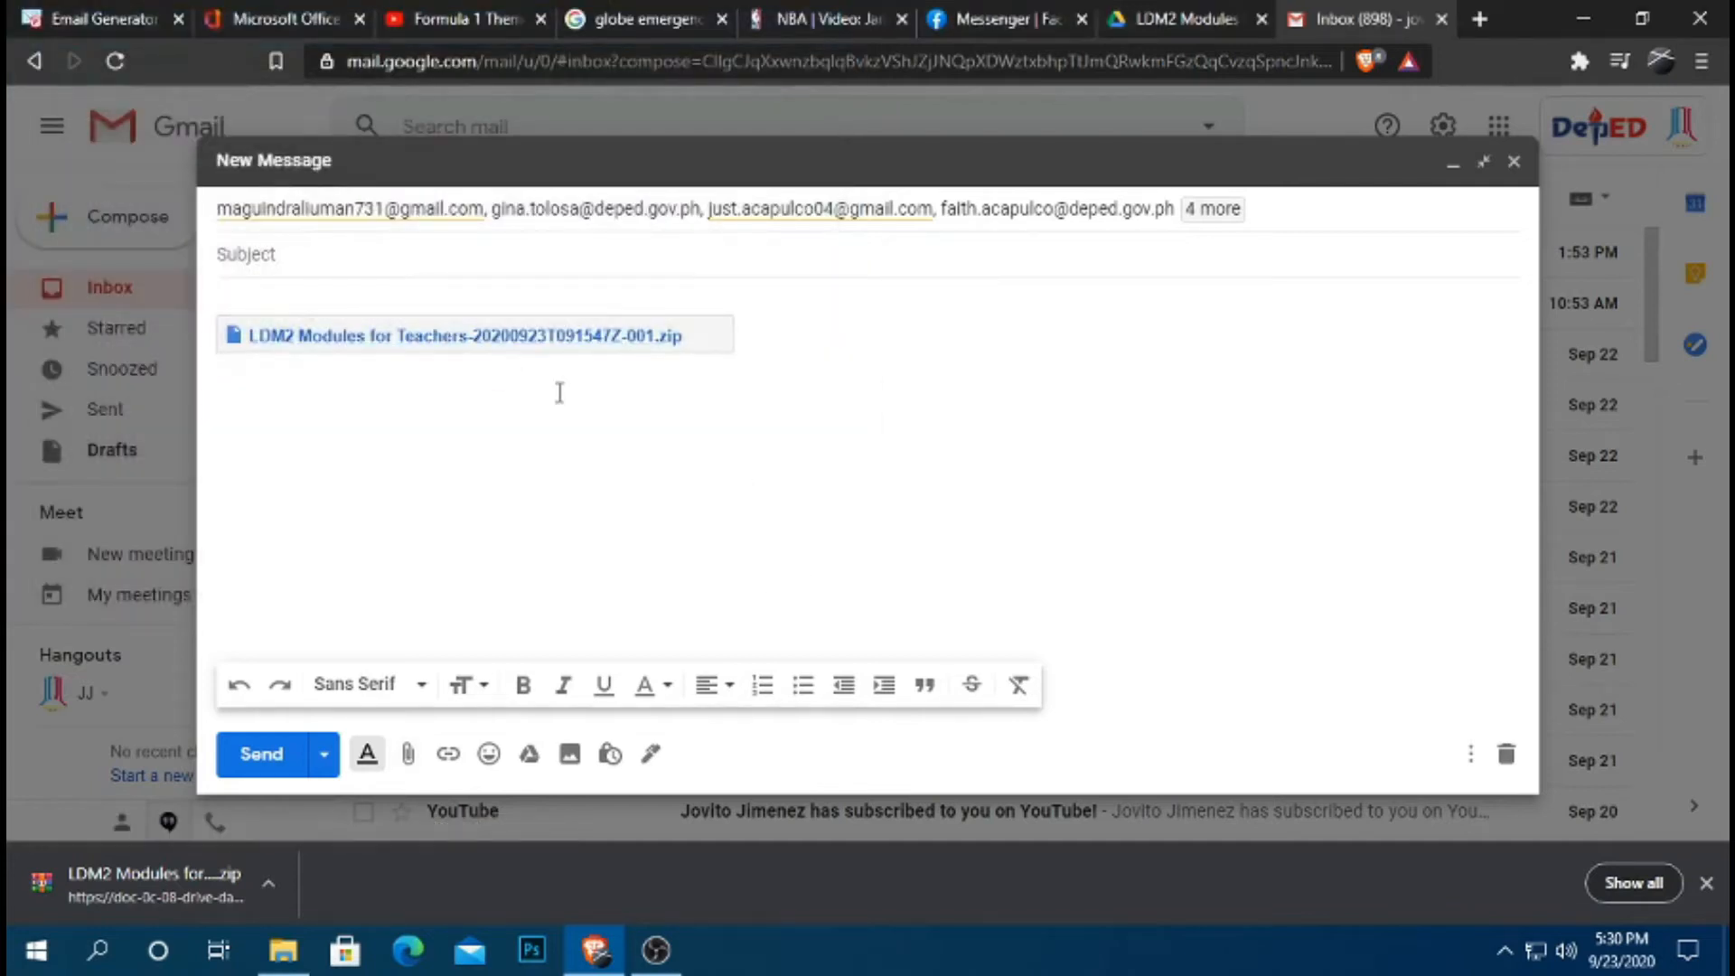
mouse_move(692, 354)
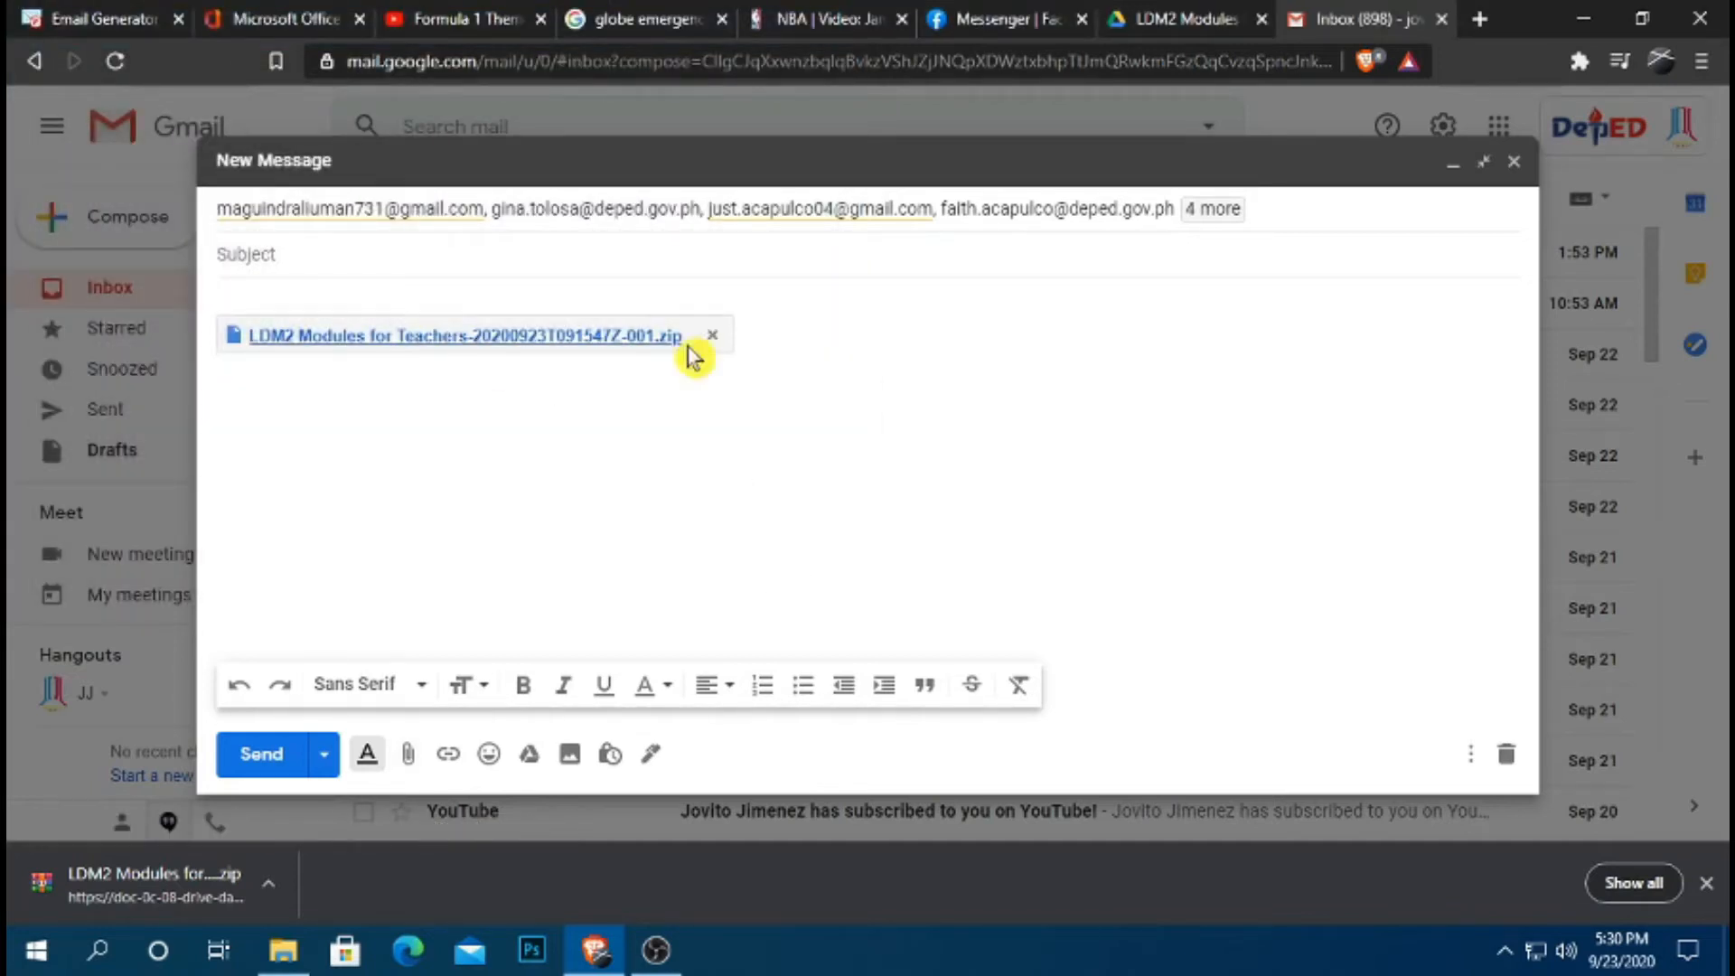
mouse_move(576, 343)
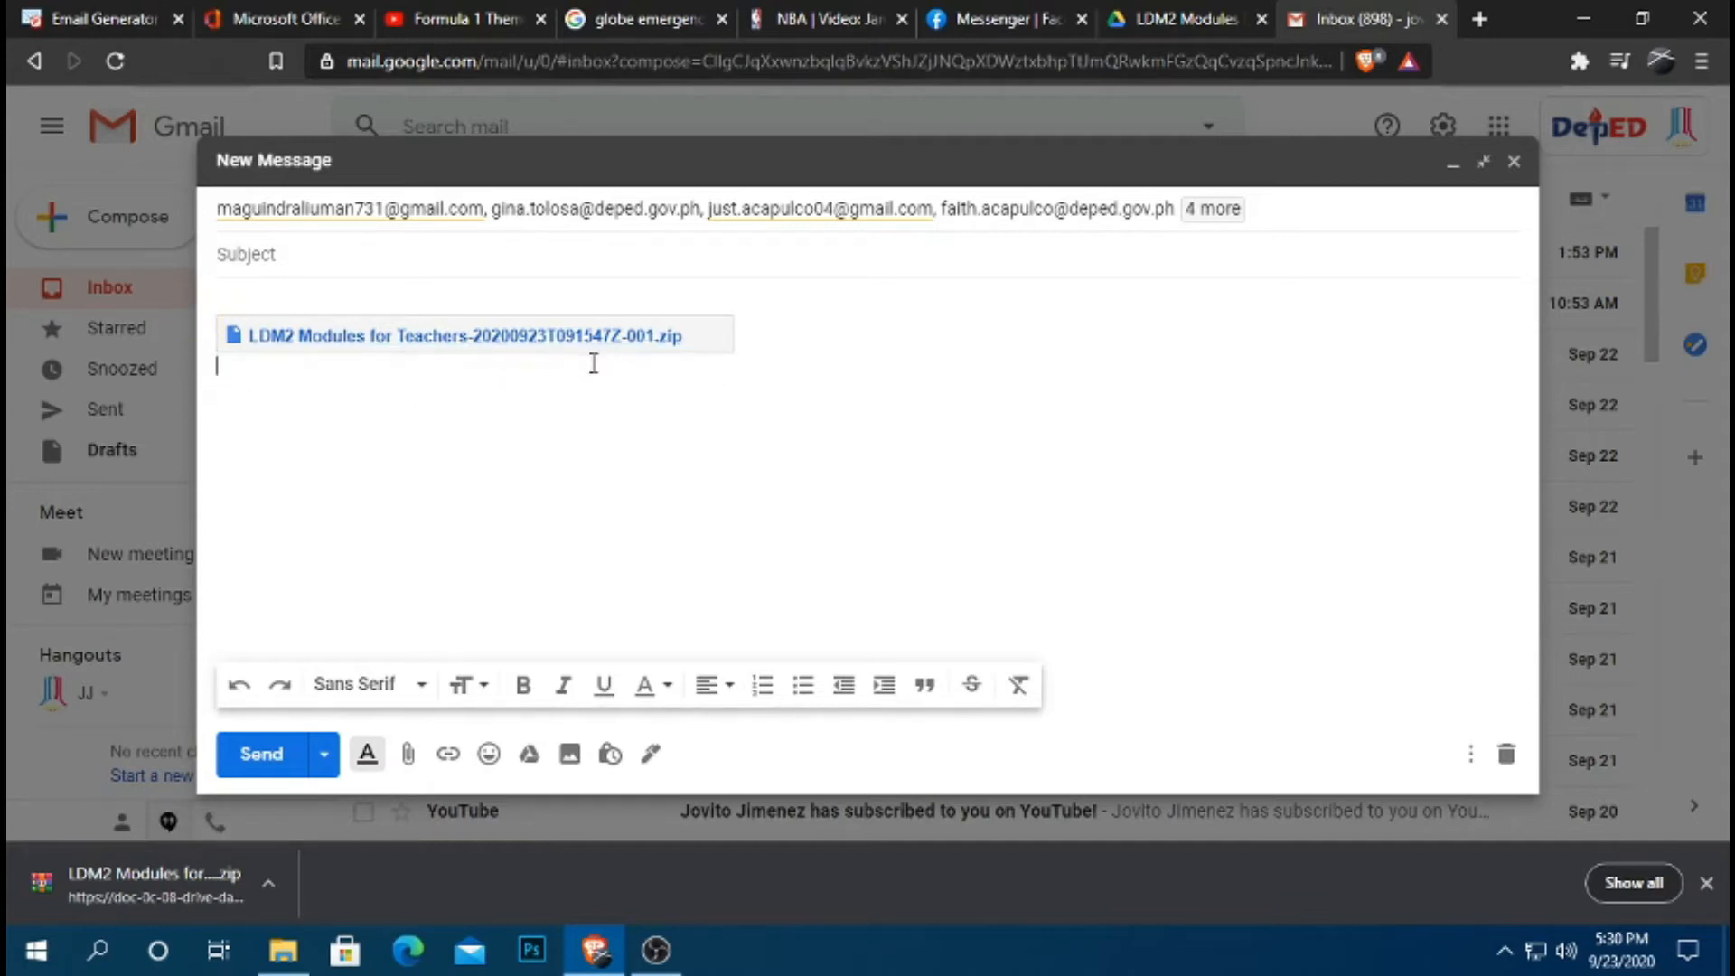
mouse_move(588, 366)
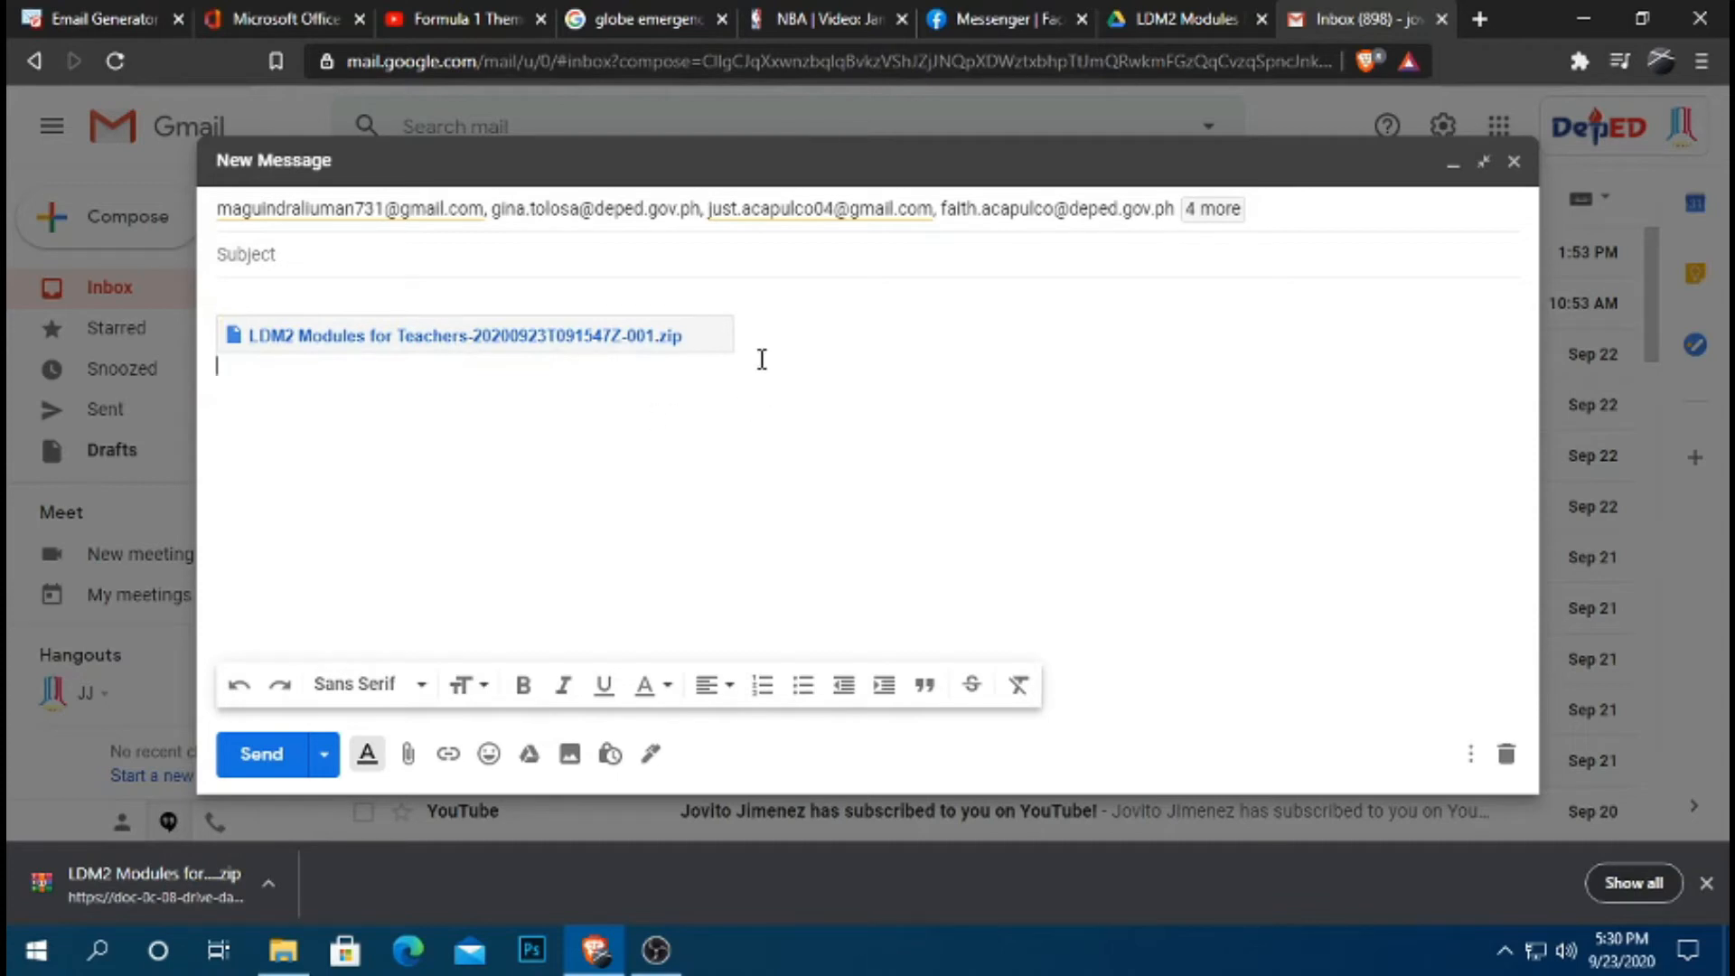
mouse_move(576, 341)
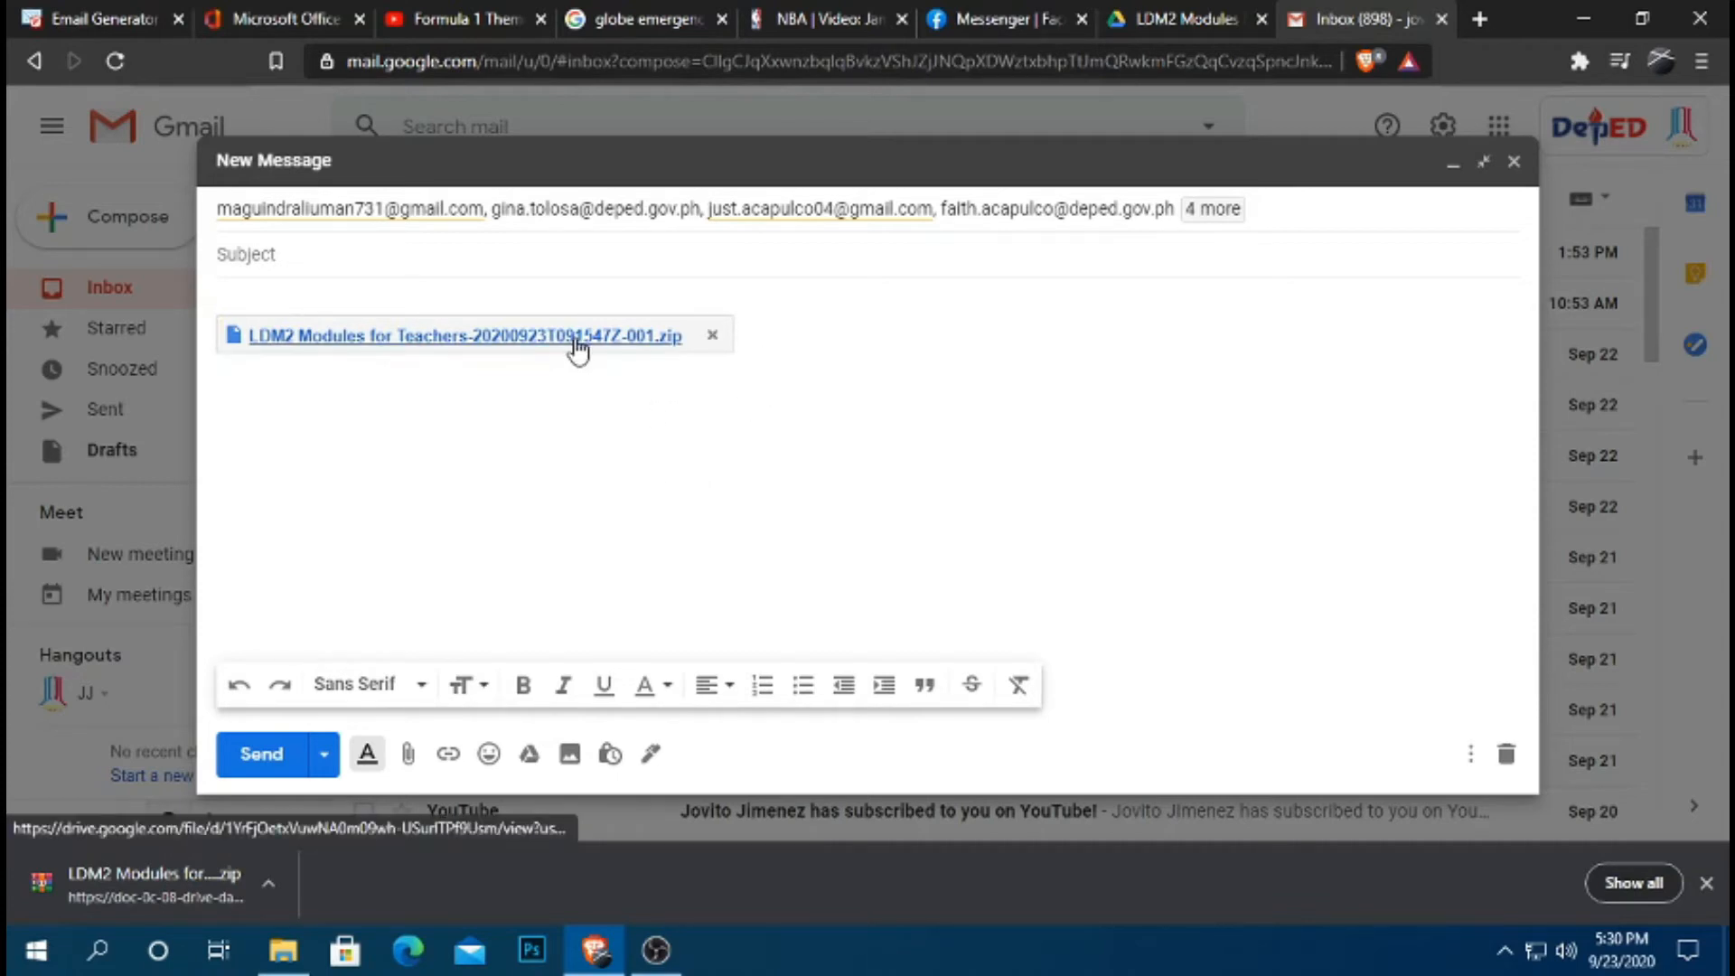
mouse_move(1217, 60)
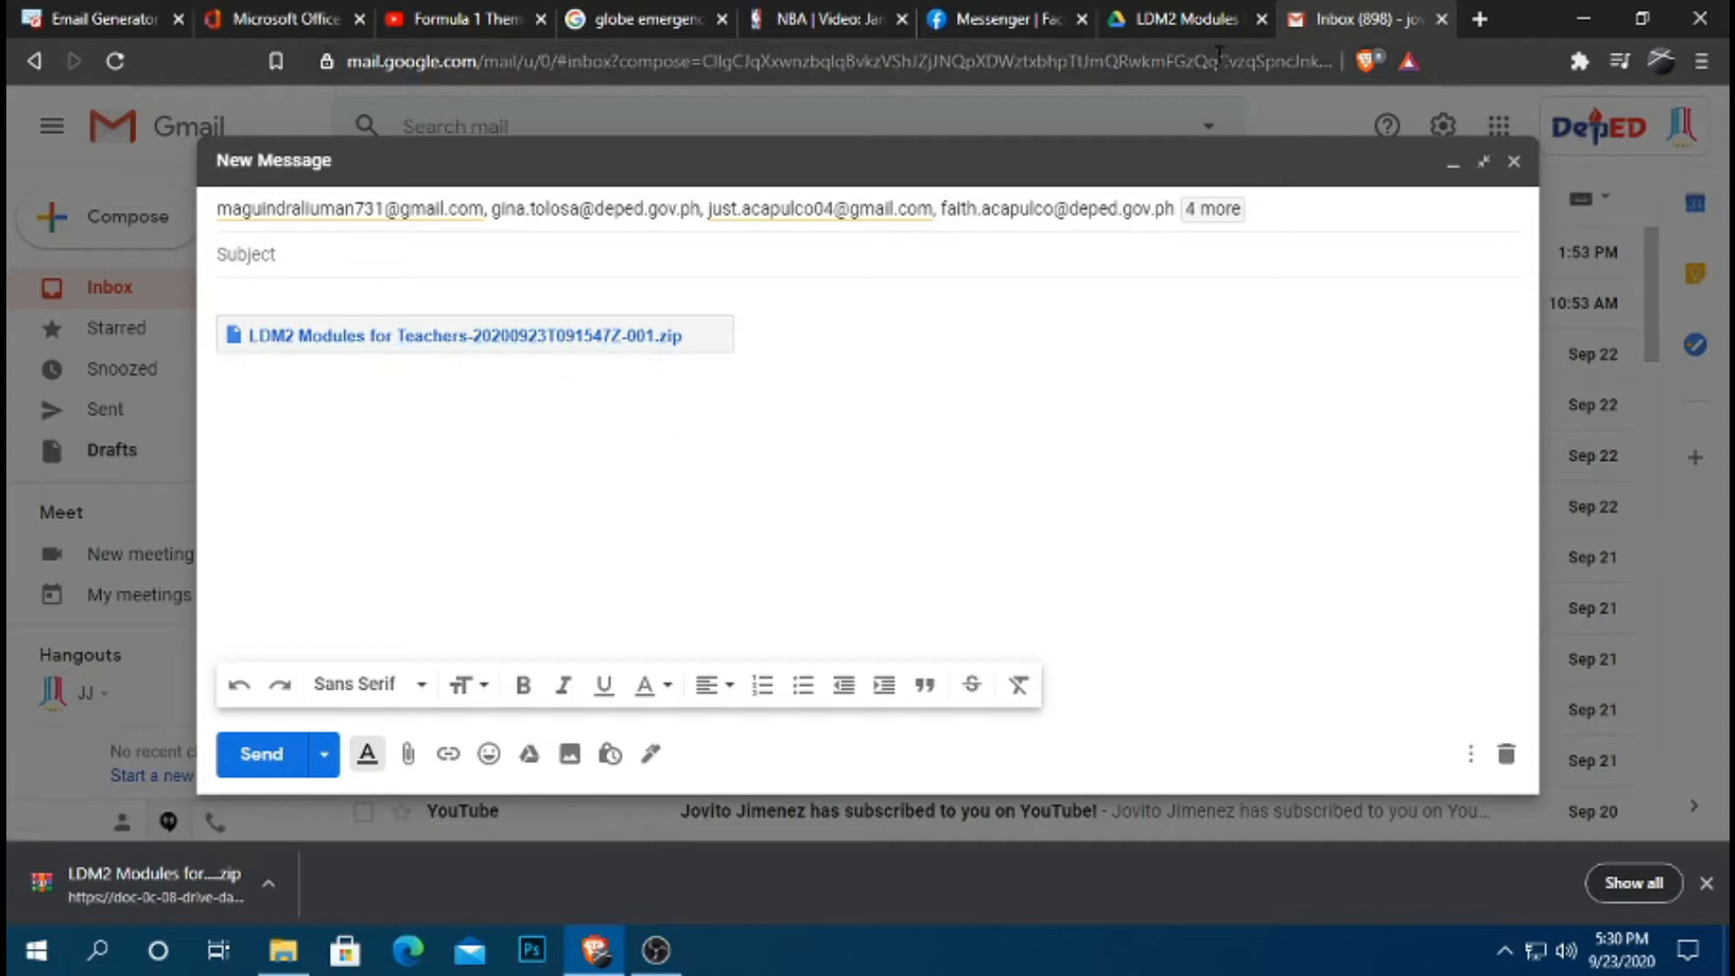
Switch to the Google Drive tab showing the LDM2 Modules for Teachers folder.
left_click(1184, 19)
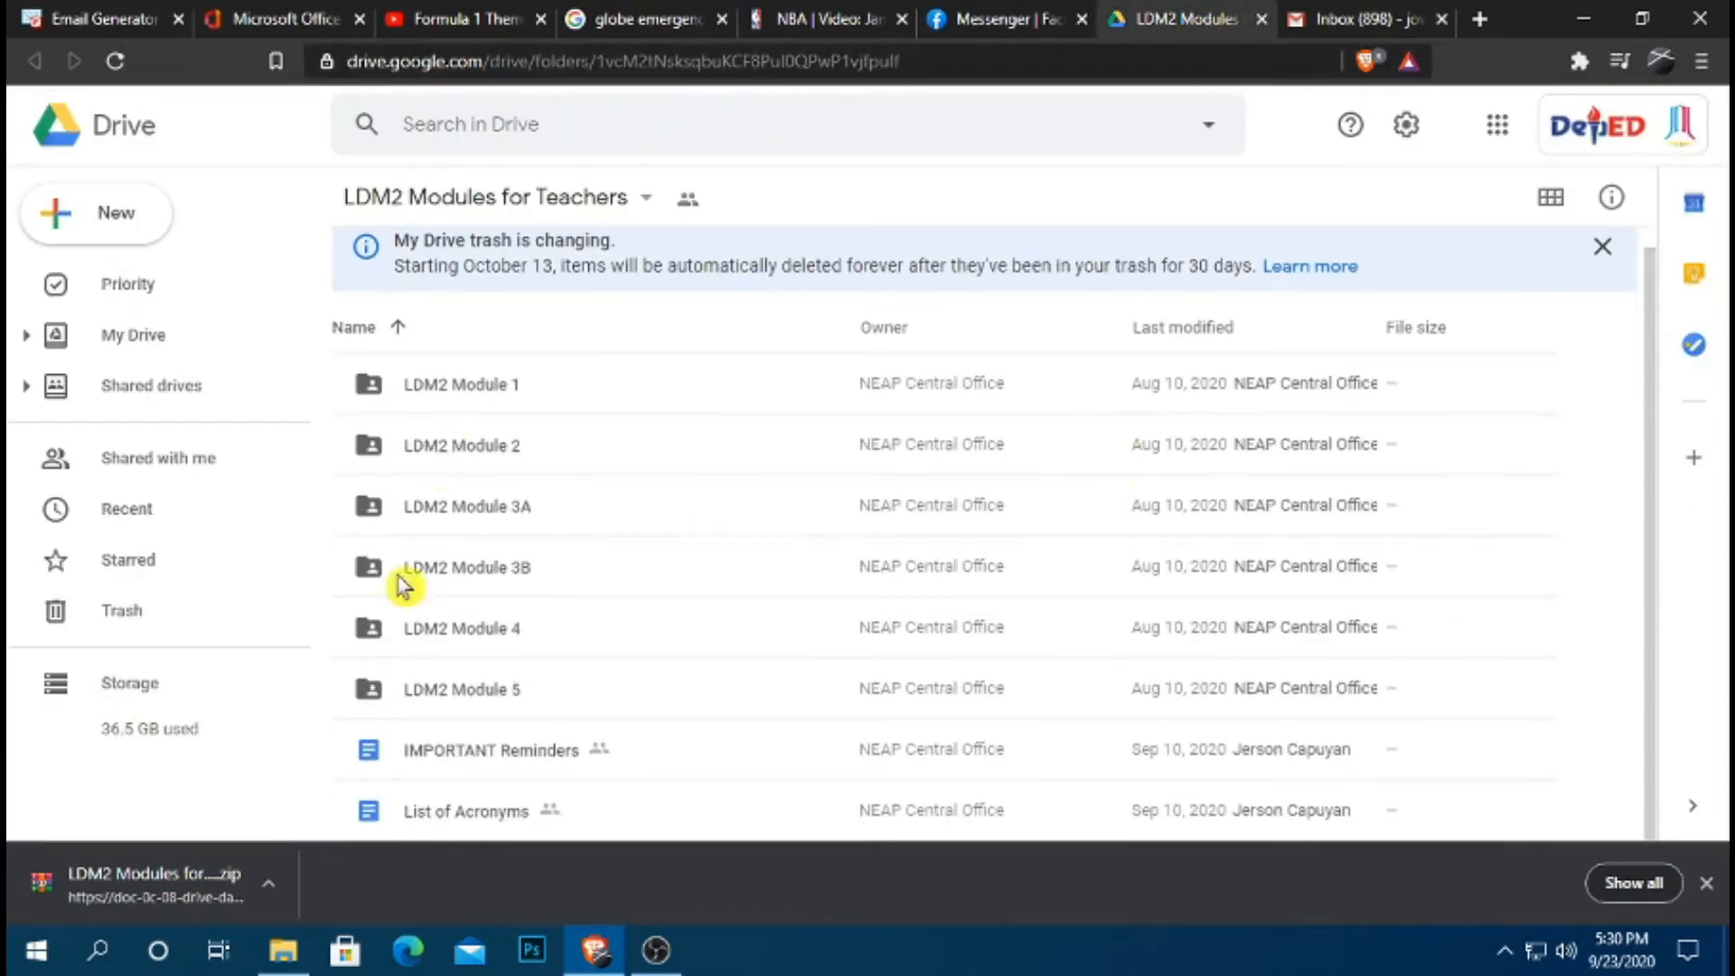
mouse_move(521, 675)
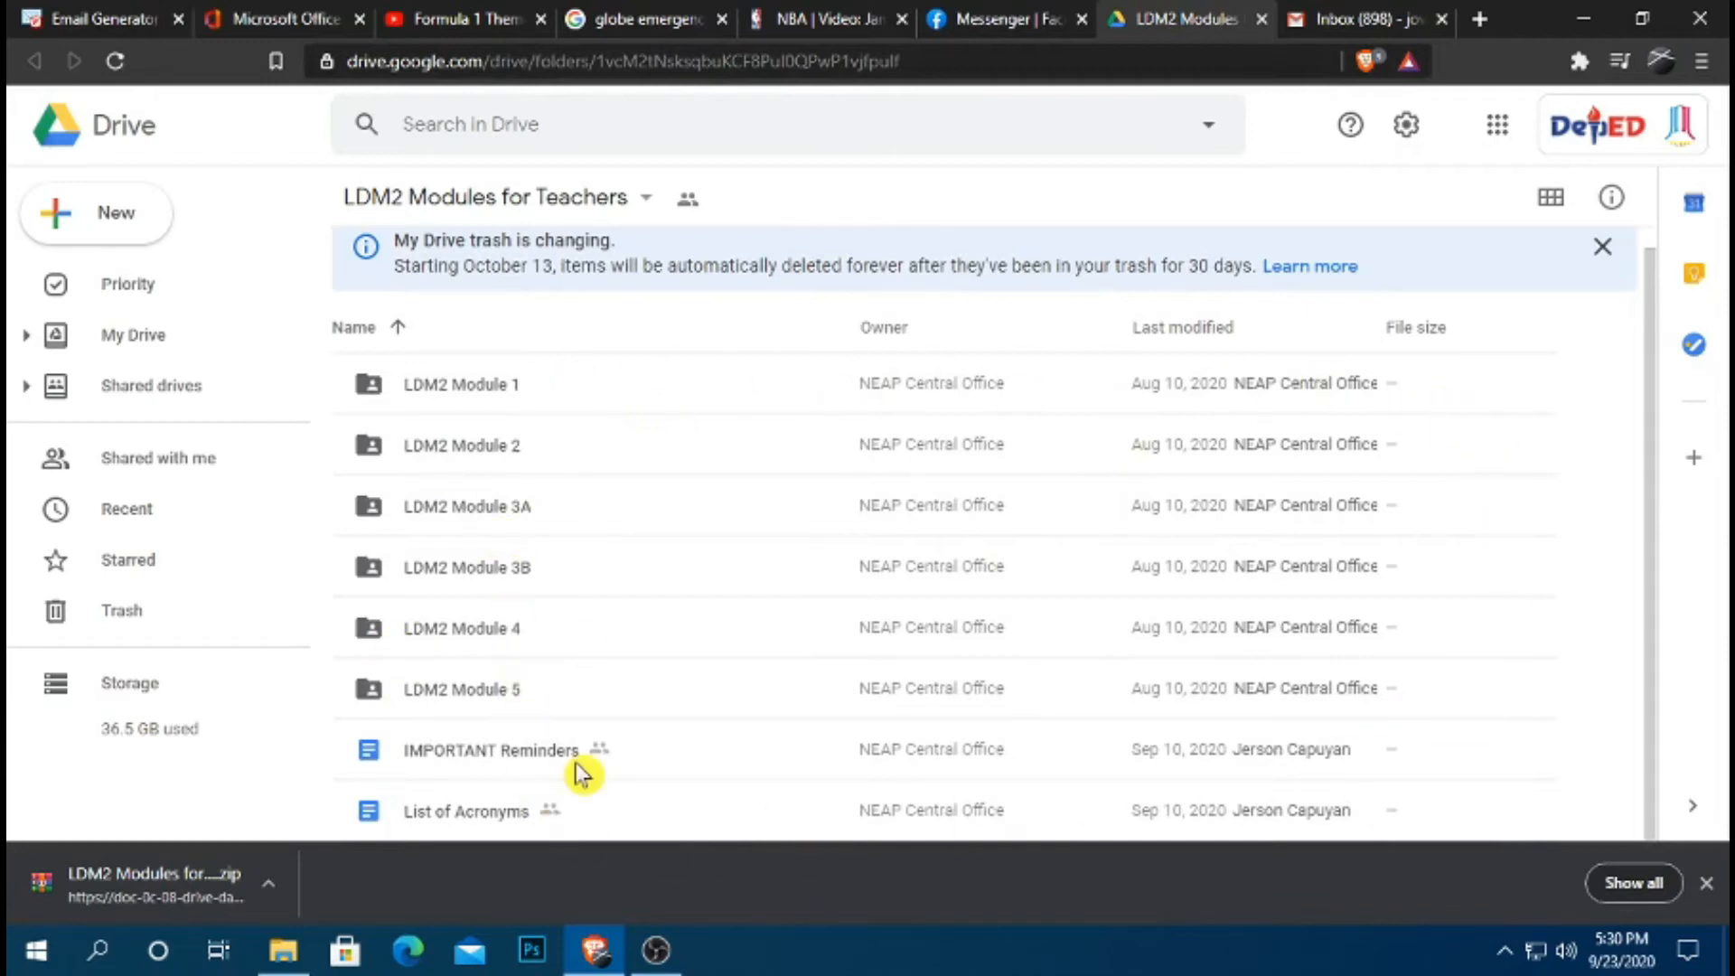
mouse_move(778, 650)
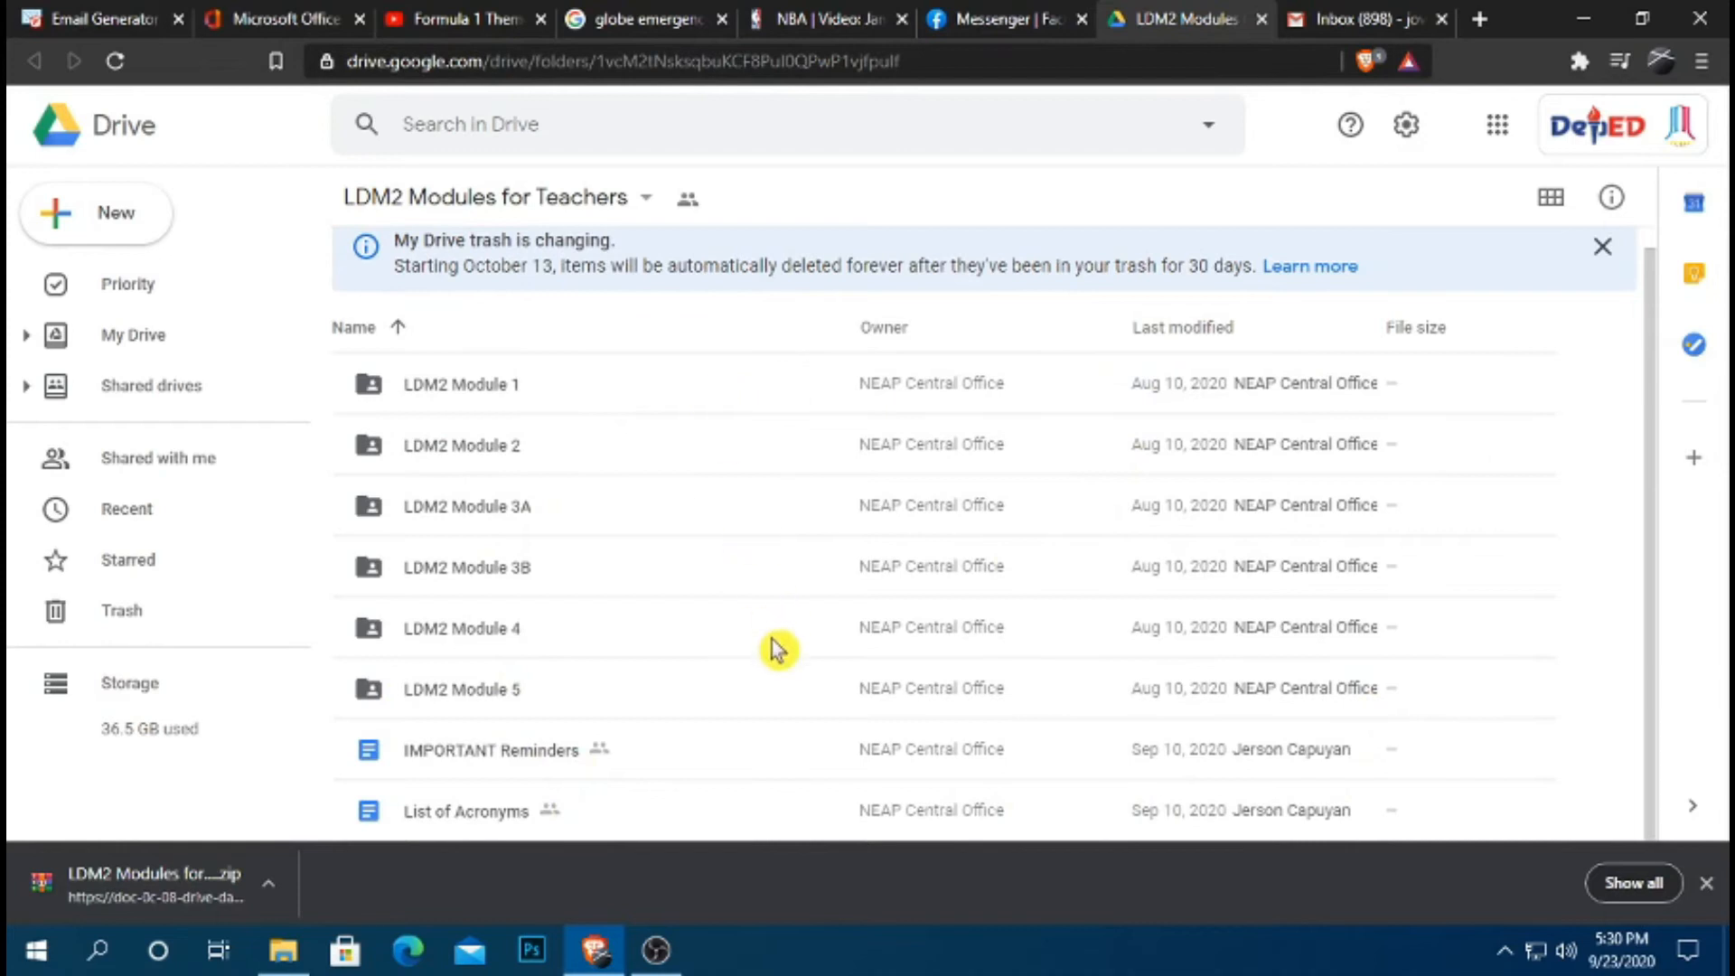
mouse_move(792, 661)
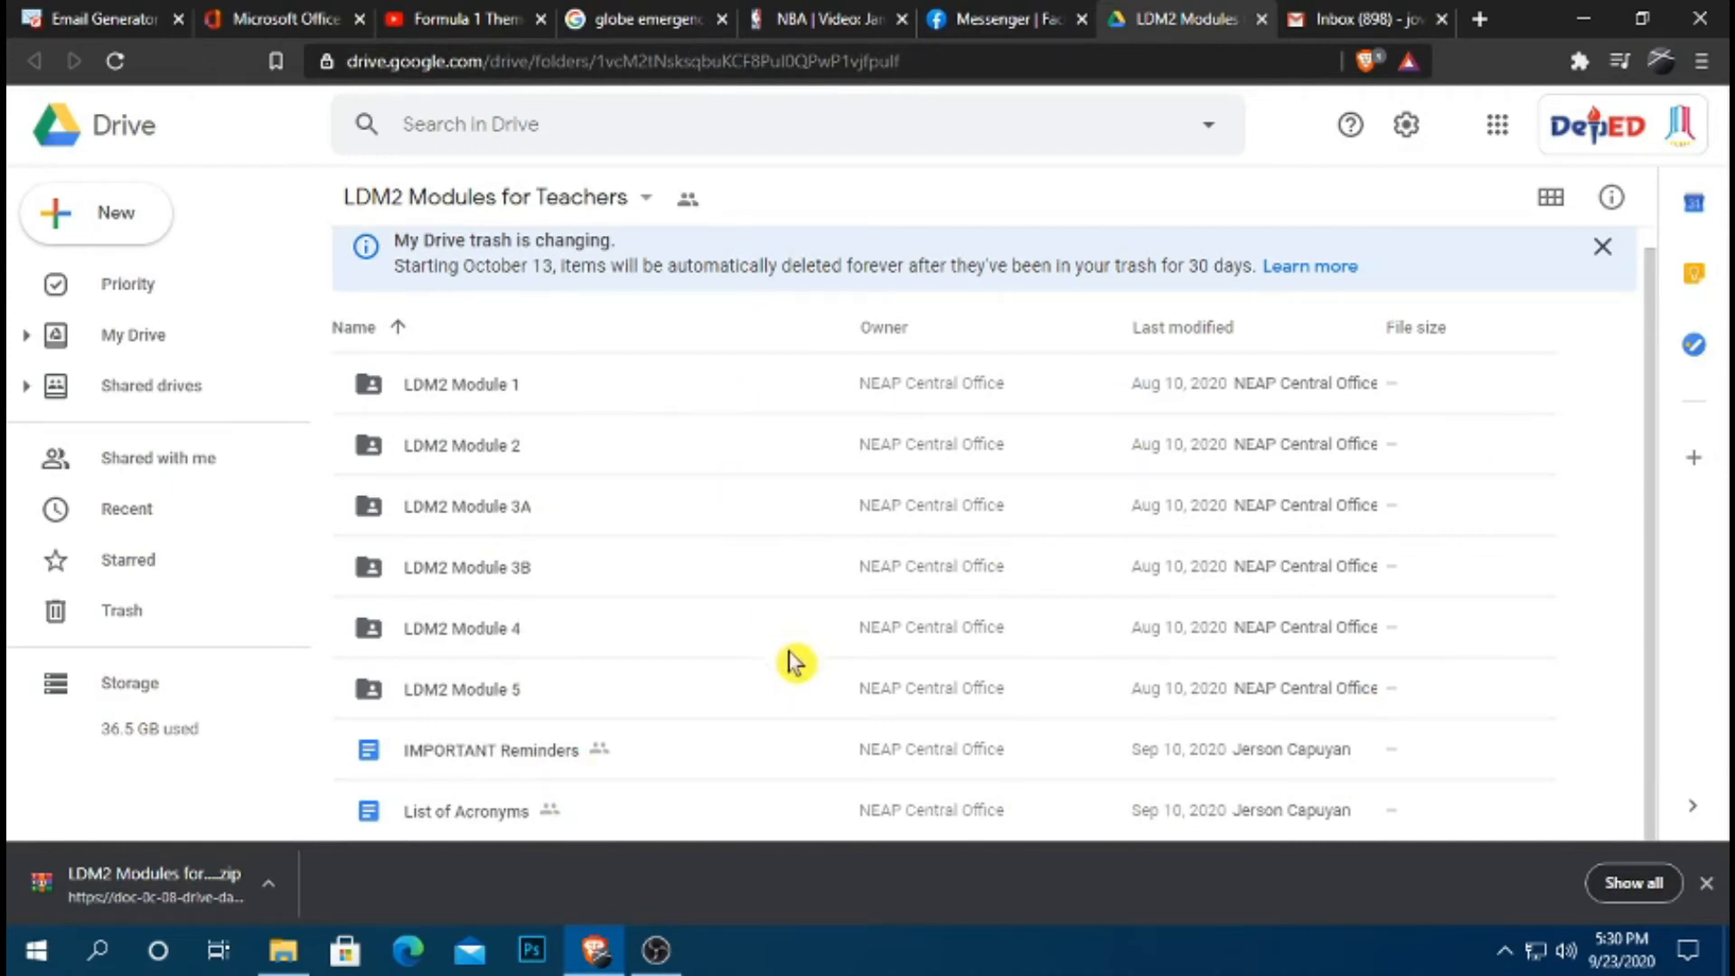
mouse_move(808, 255)
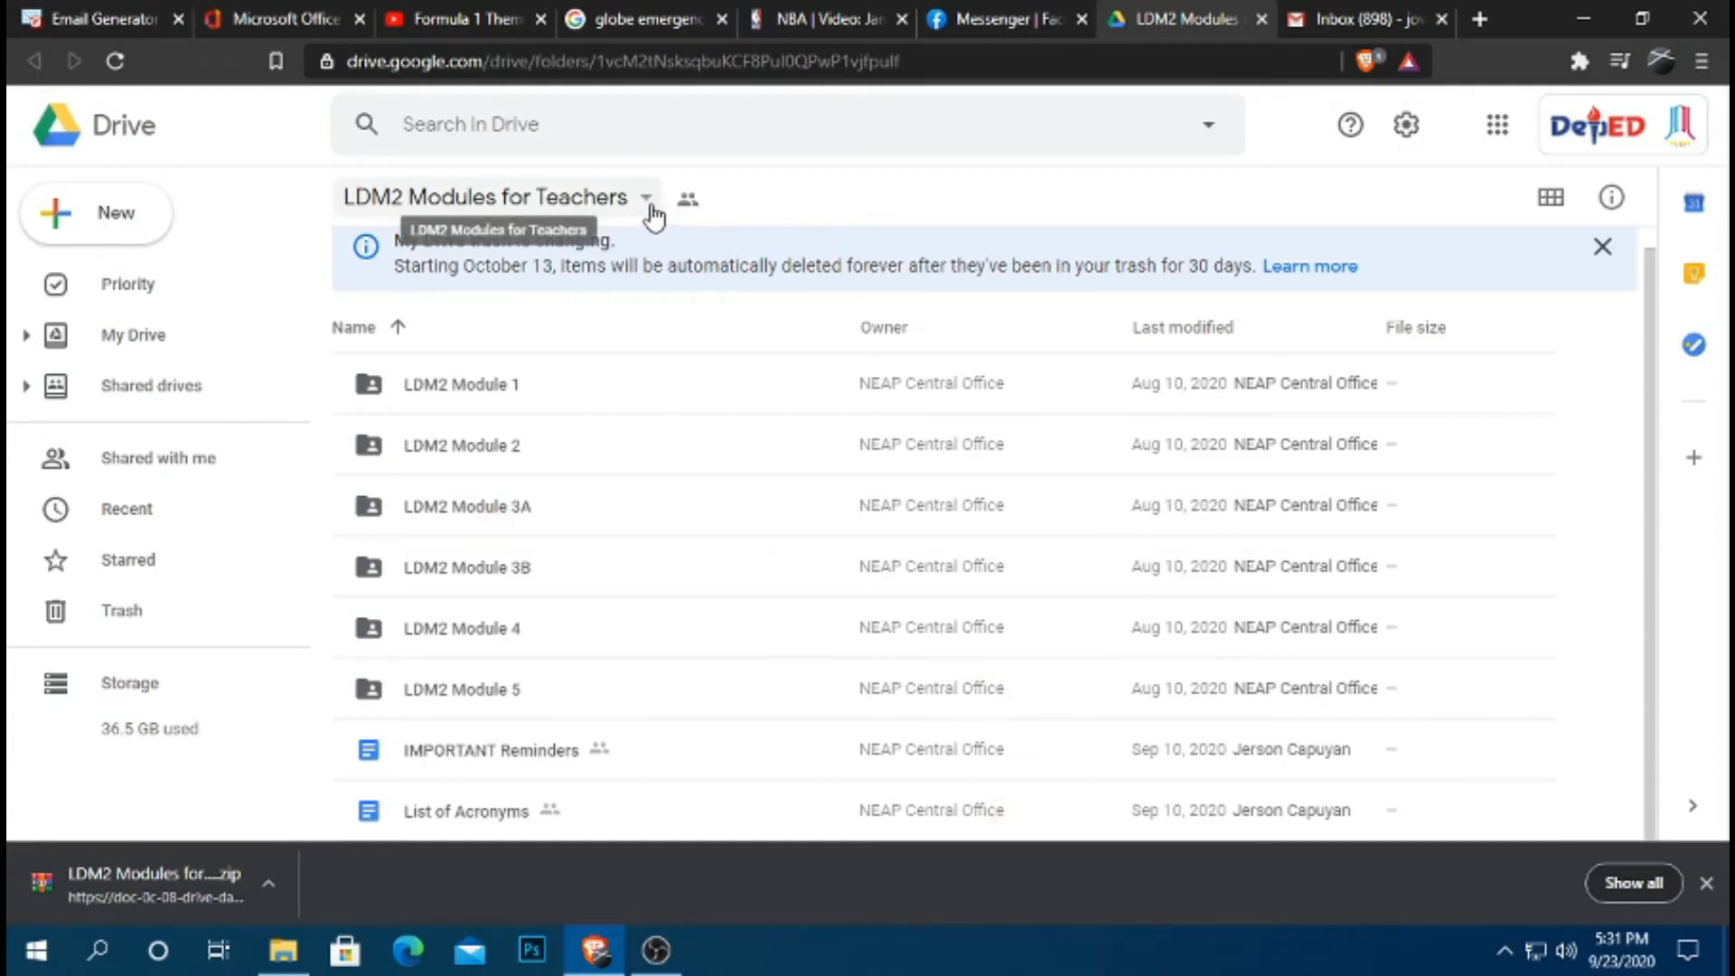
Open the actions menu for the LDM2 Modules for Teachers folder.
left_click(646, 197)
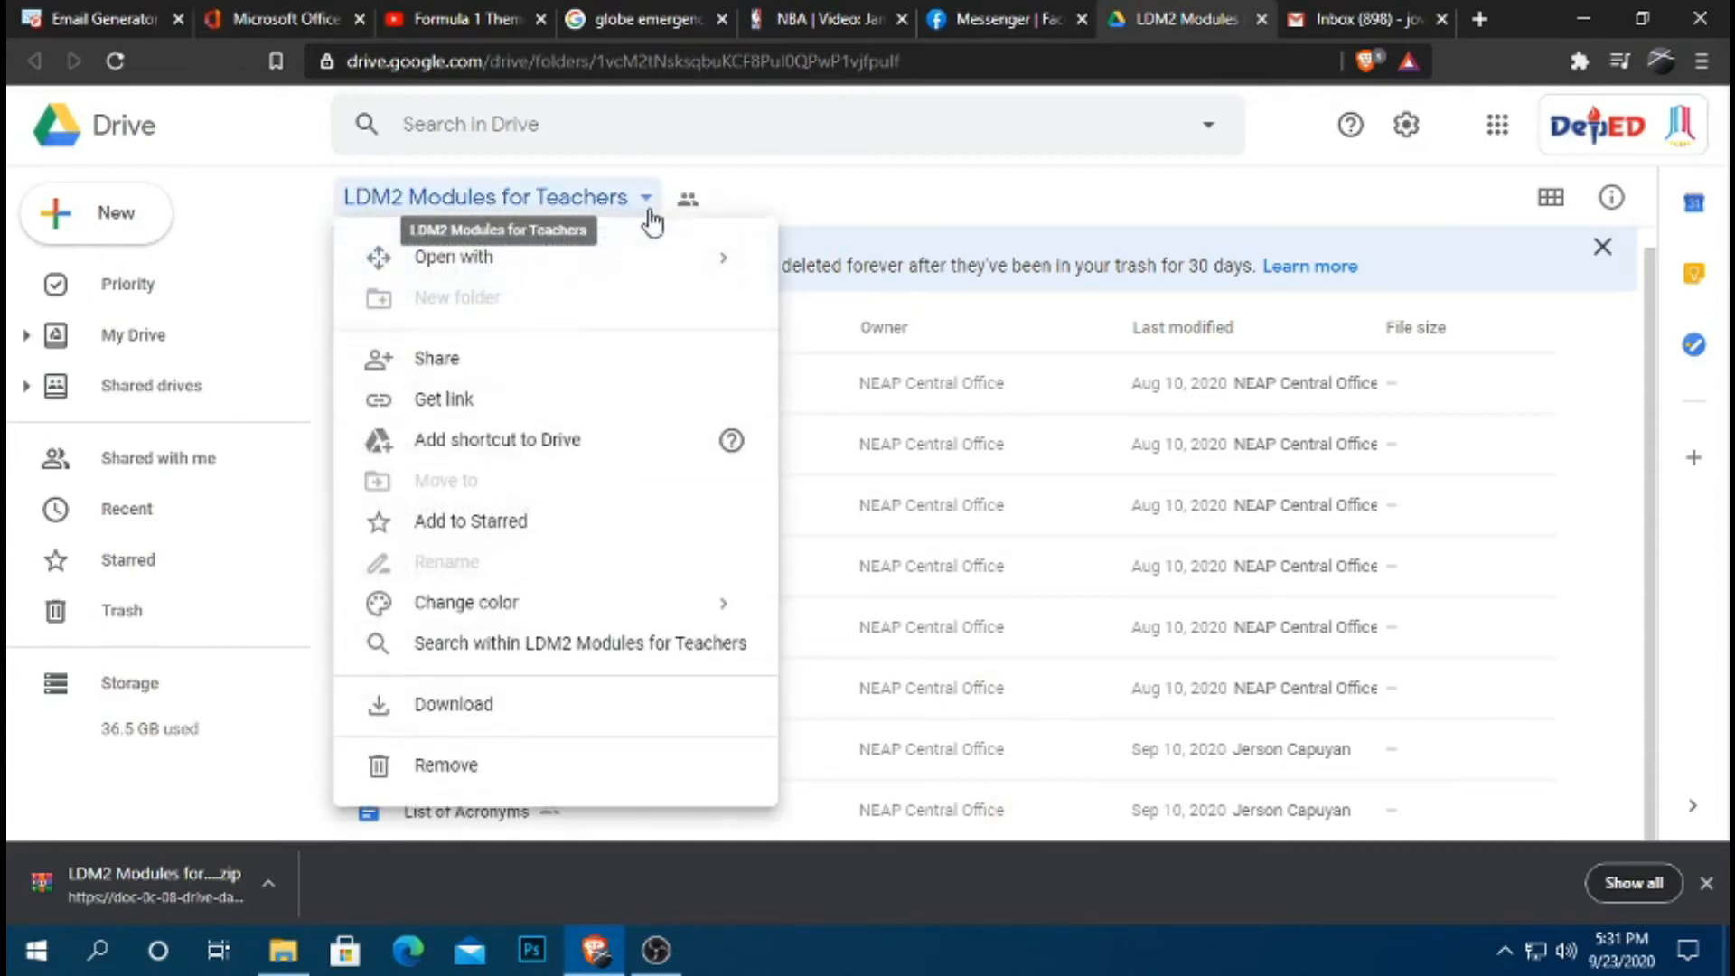
mouse_move(477, 704)
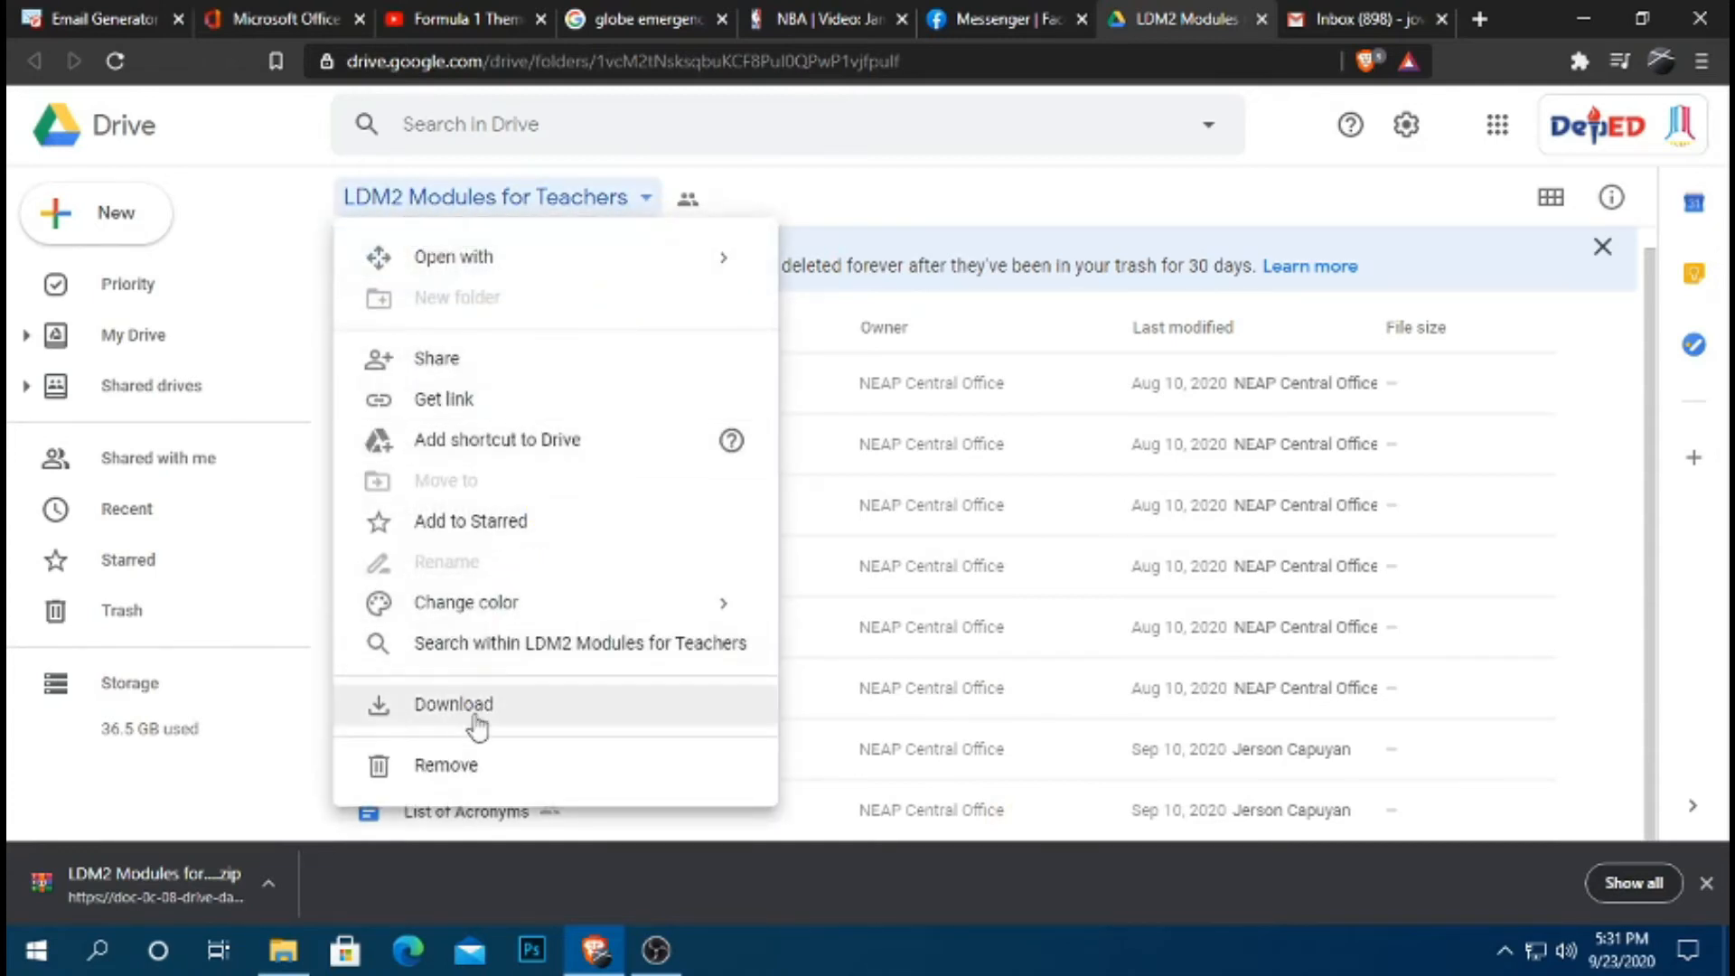
mouse_move(553, 716)
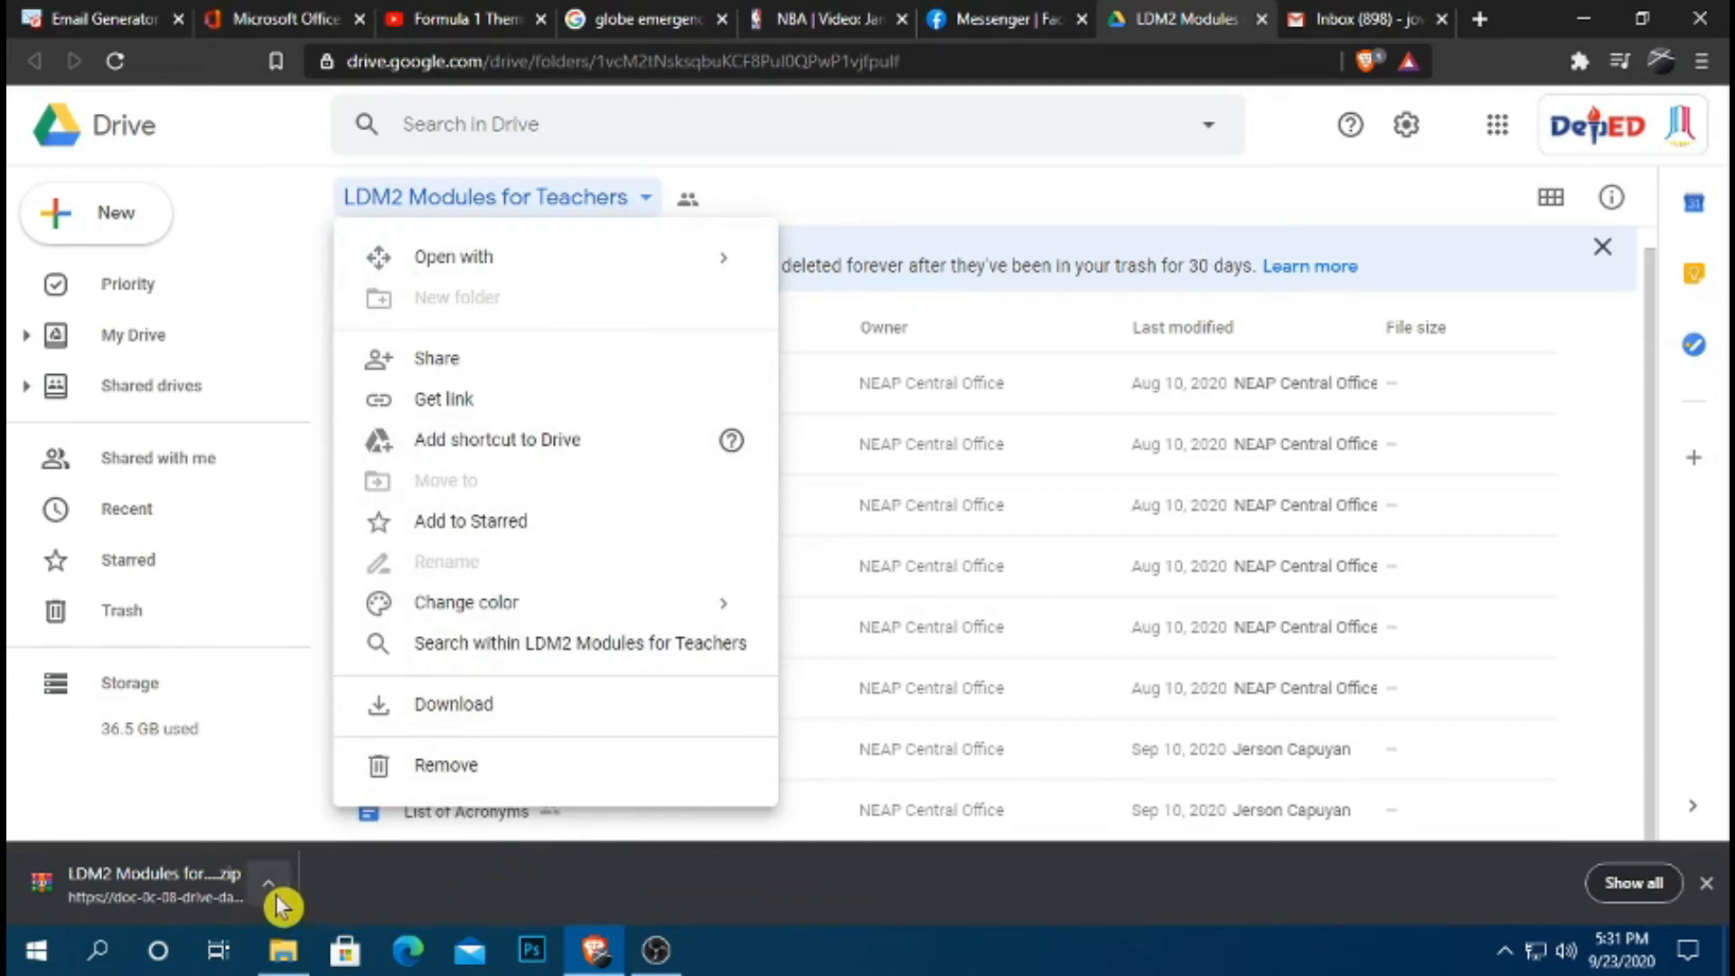
mouse_move(324, 902)
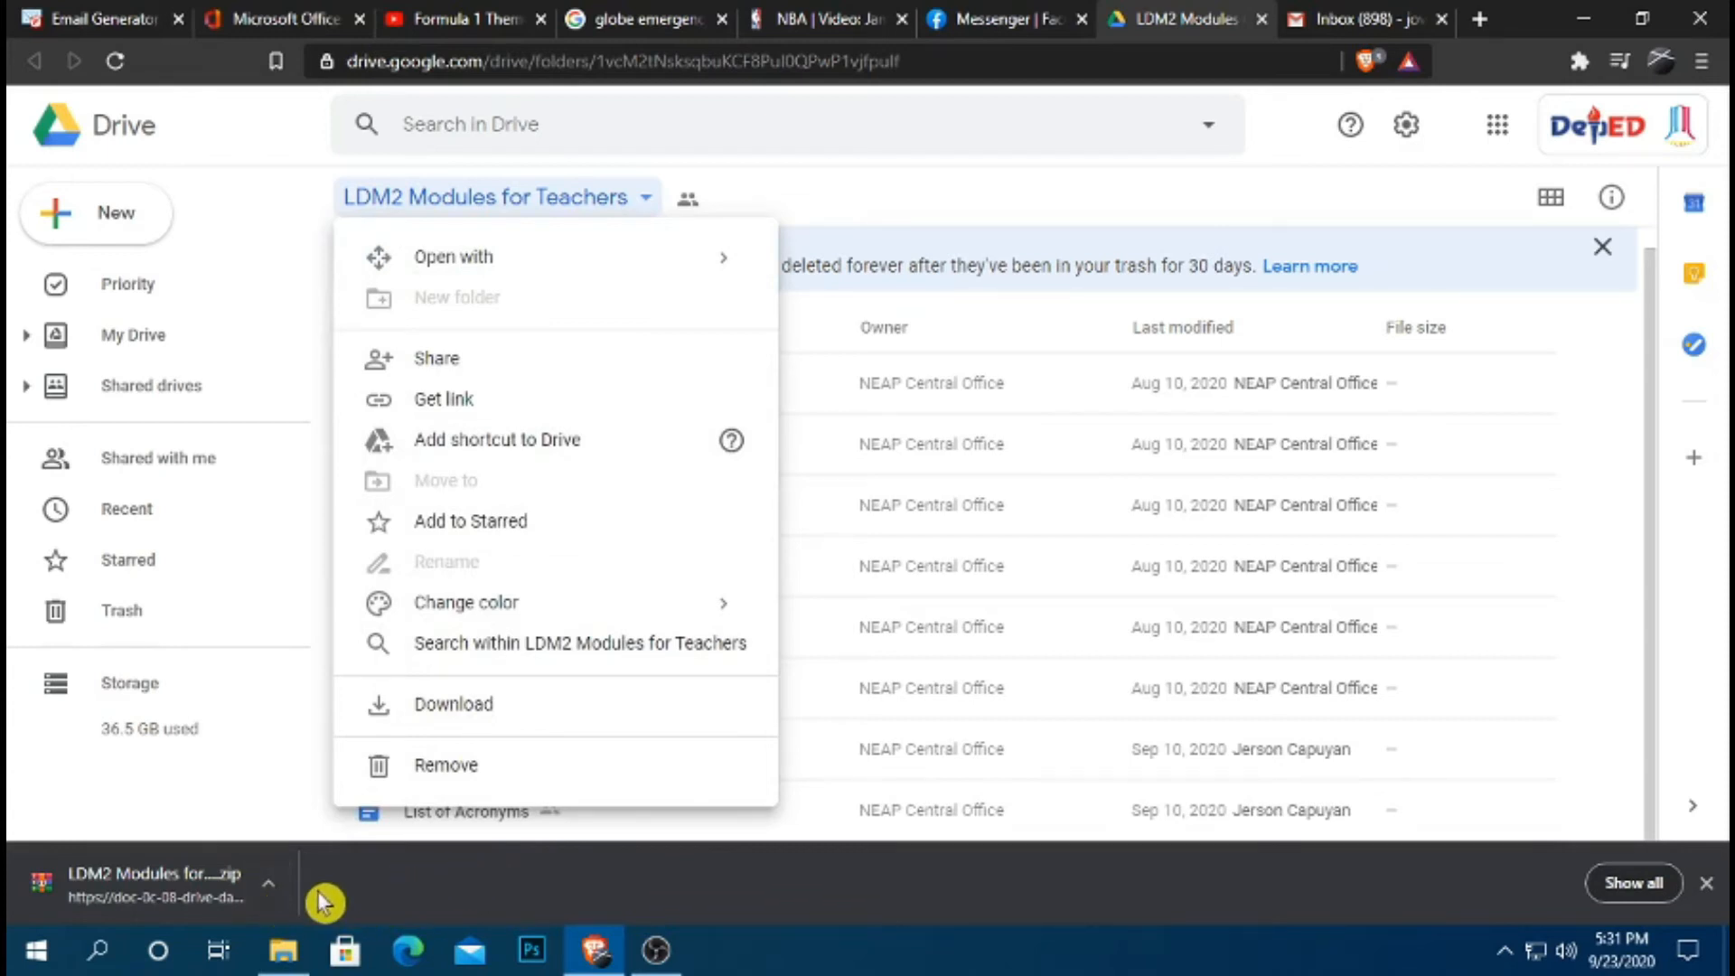
Show the downloaded LDM2 Modules zip in File Explorer.
left_click(267, 883)
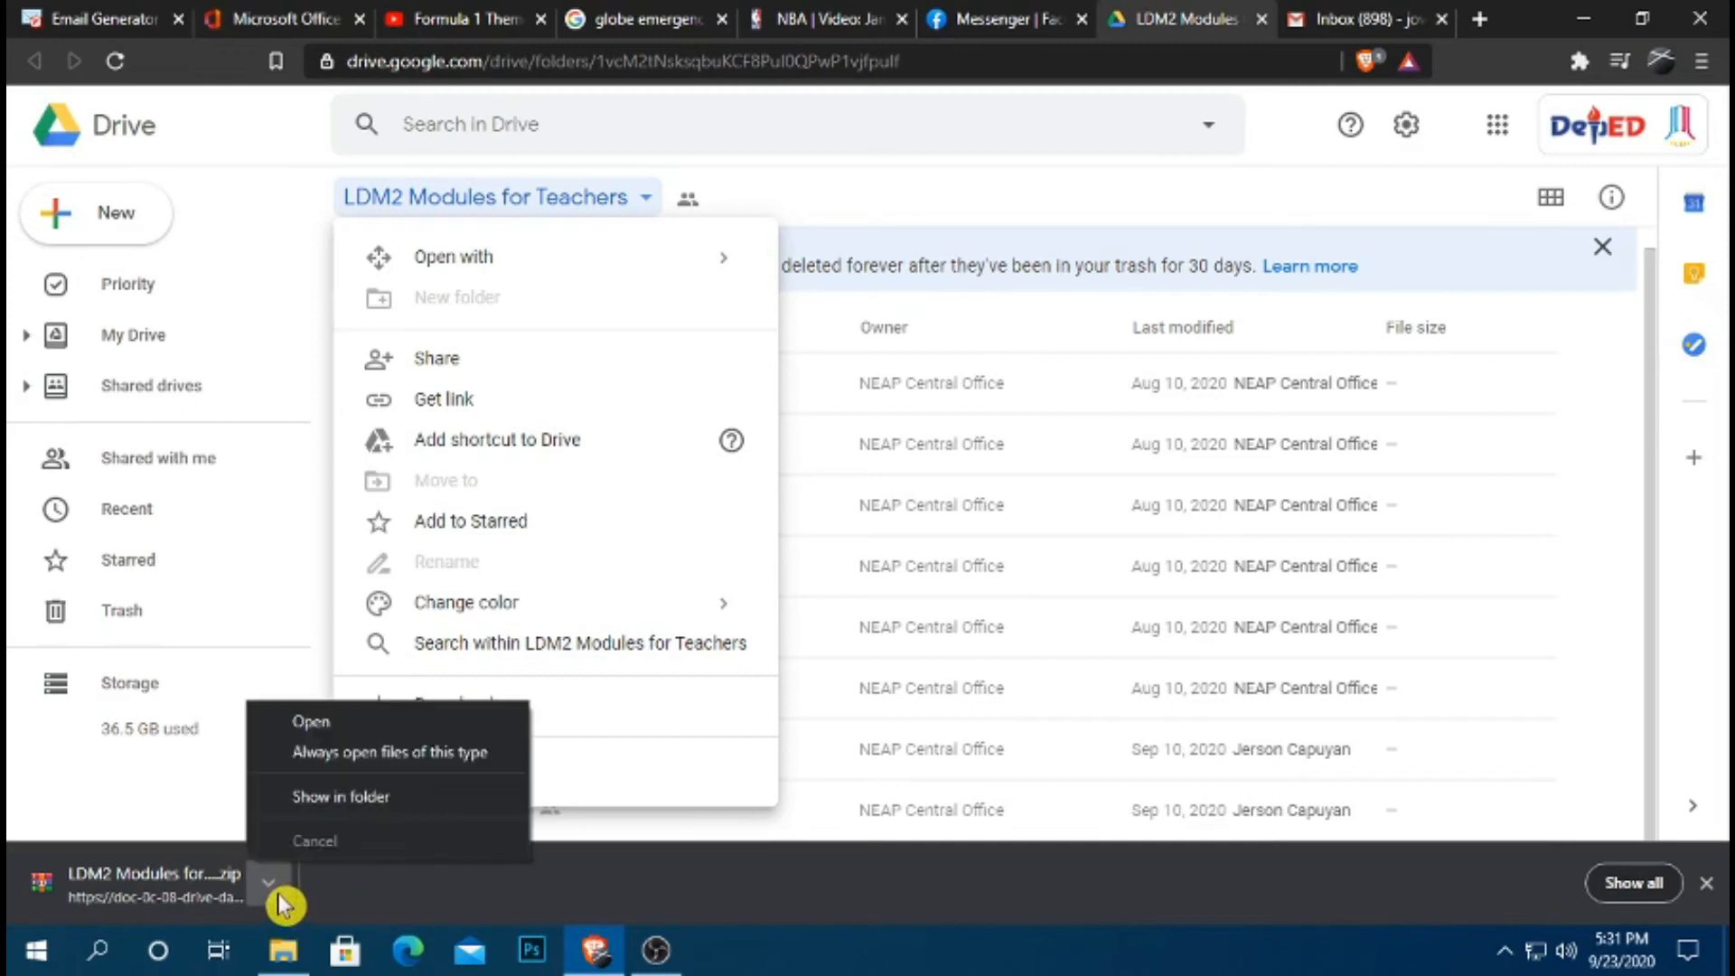
left_click(339, 796)
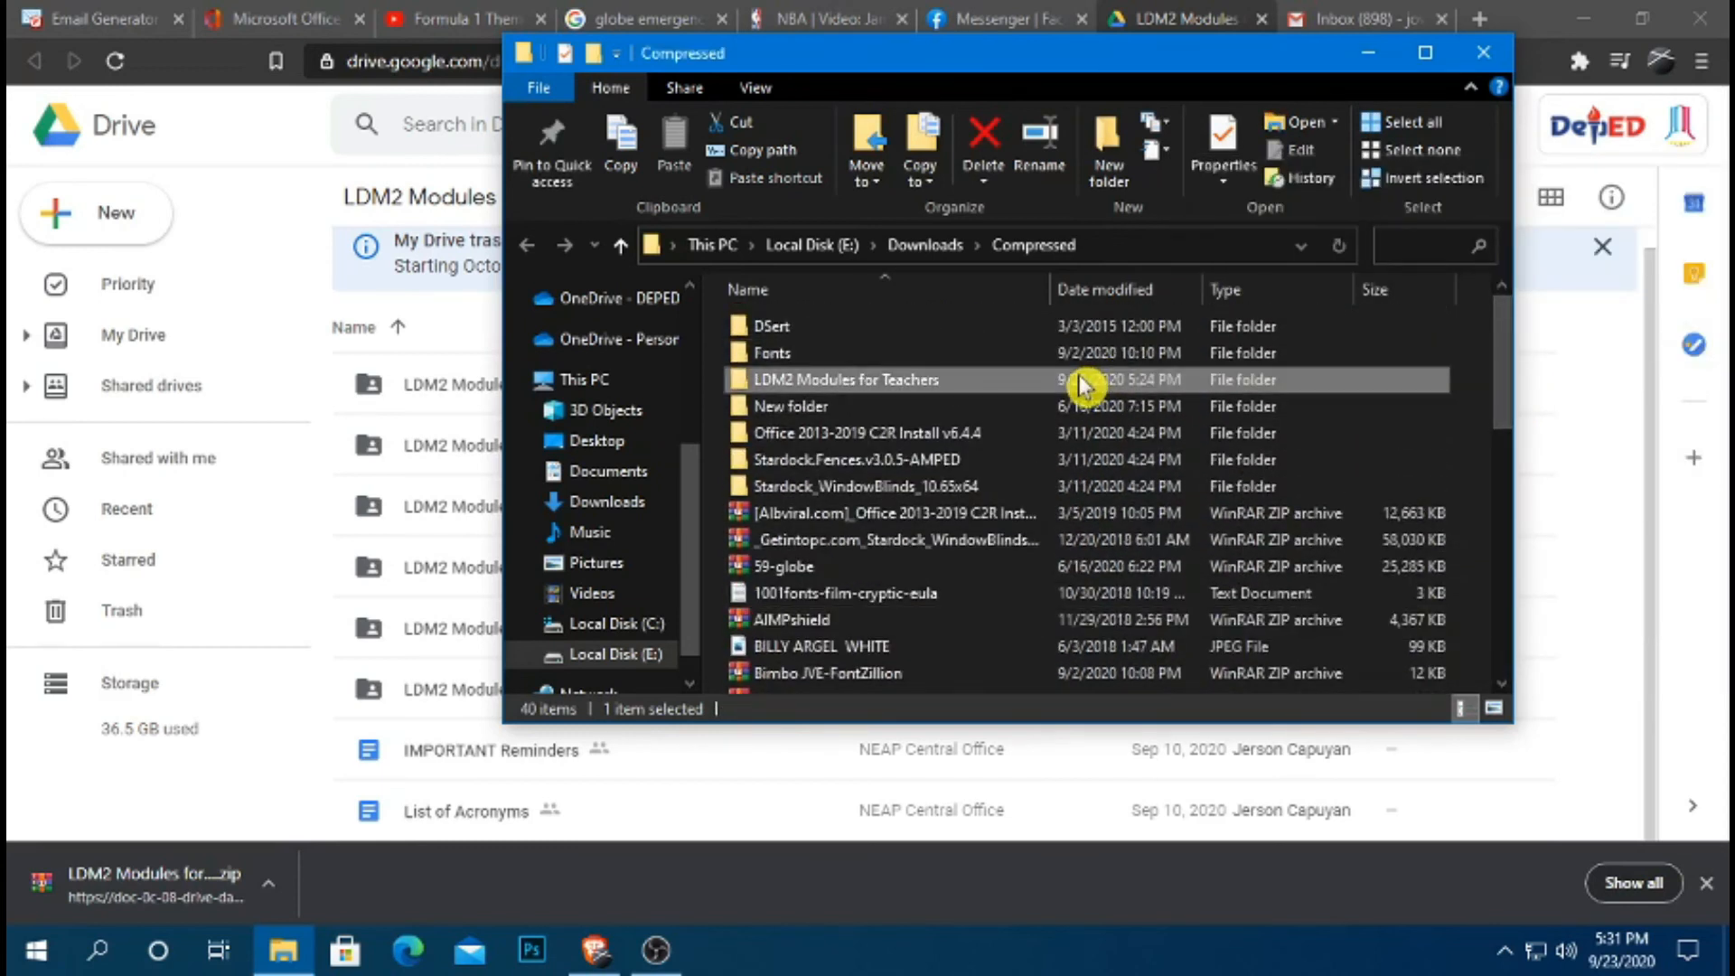
double_click(846, 379)
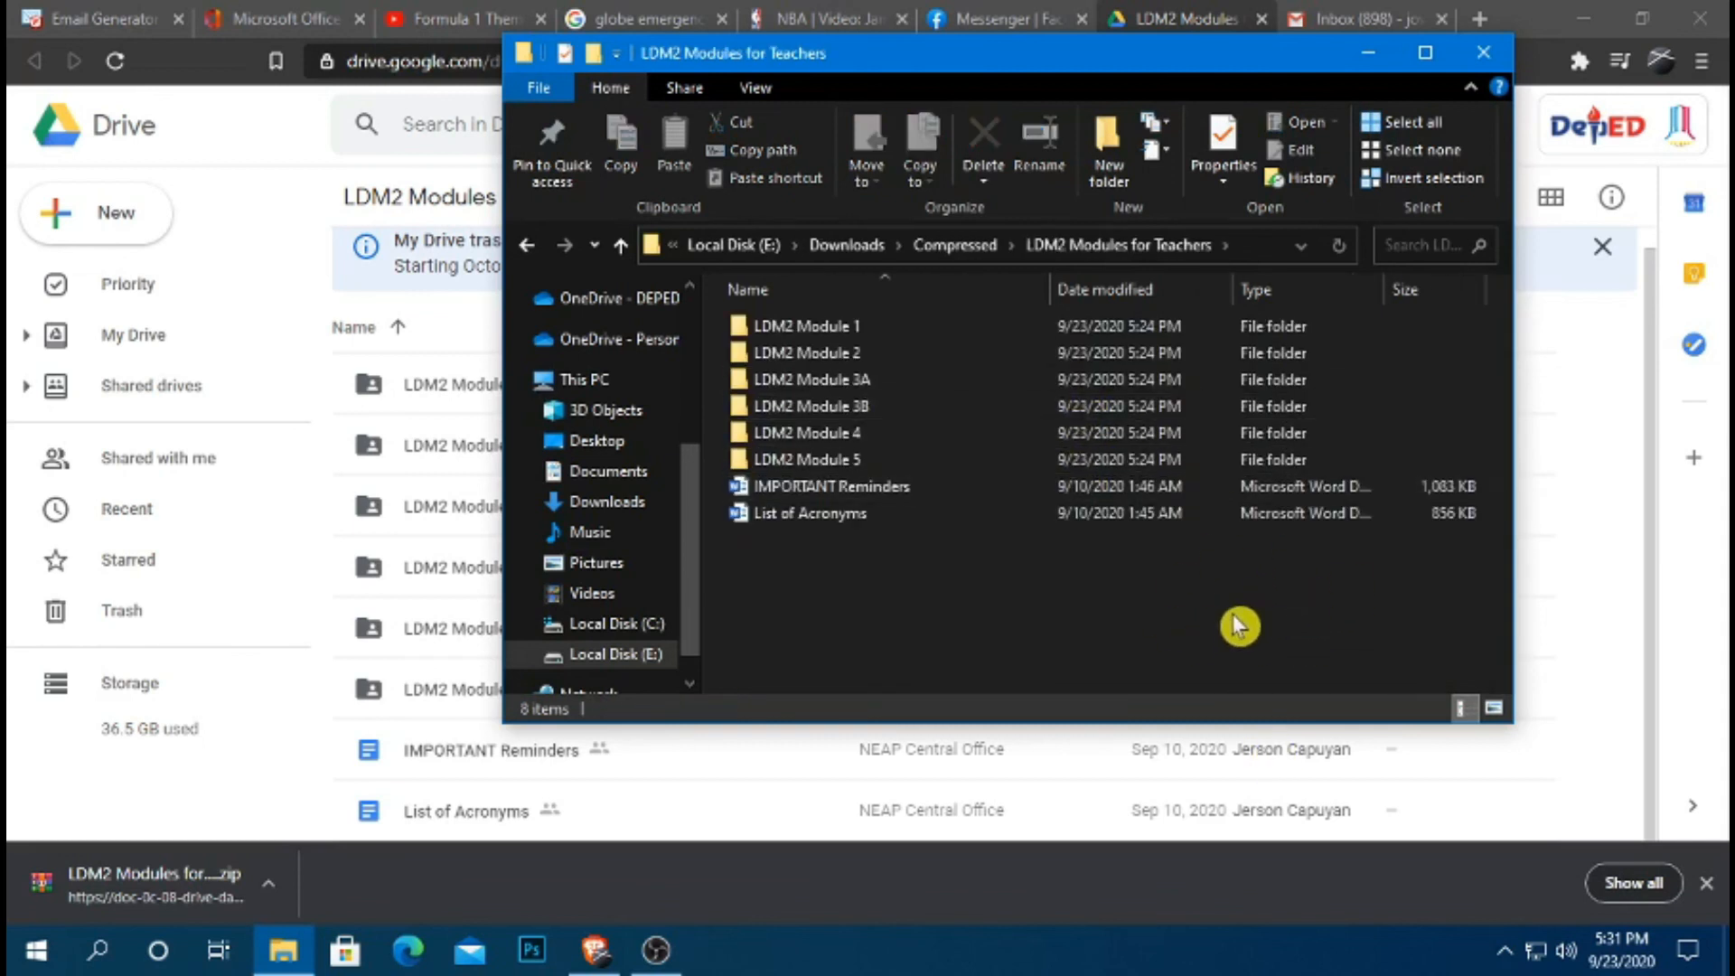
double_click(807, 325)
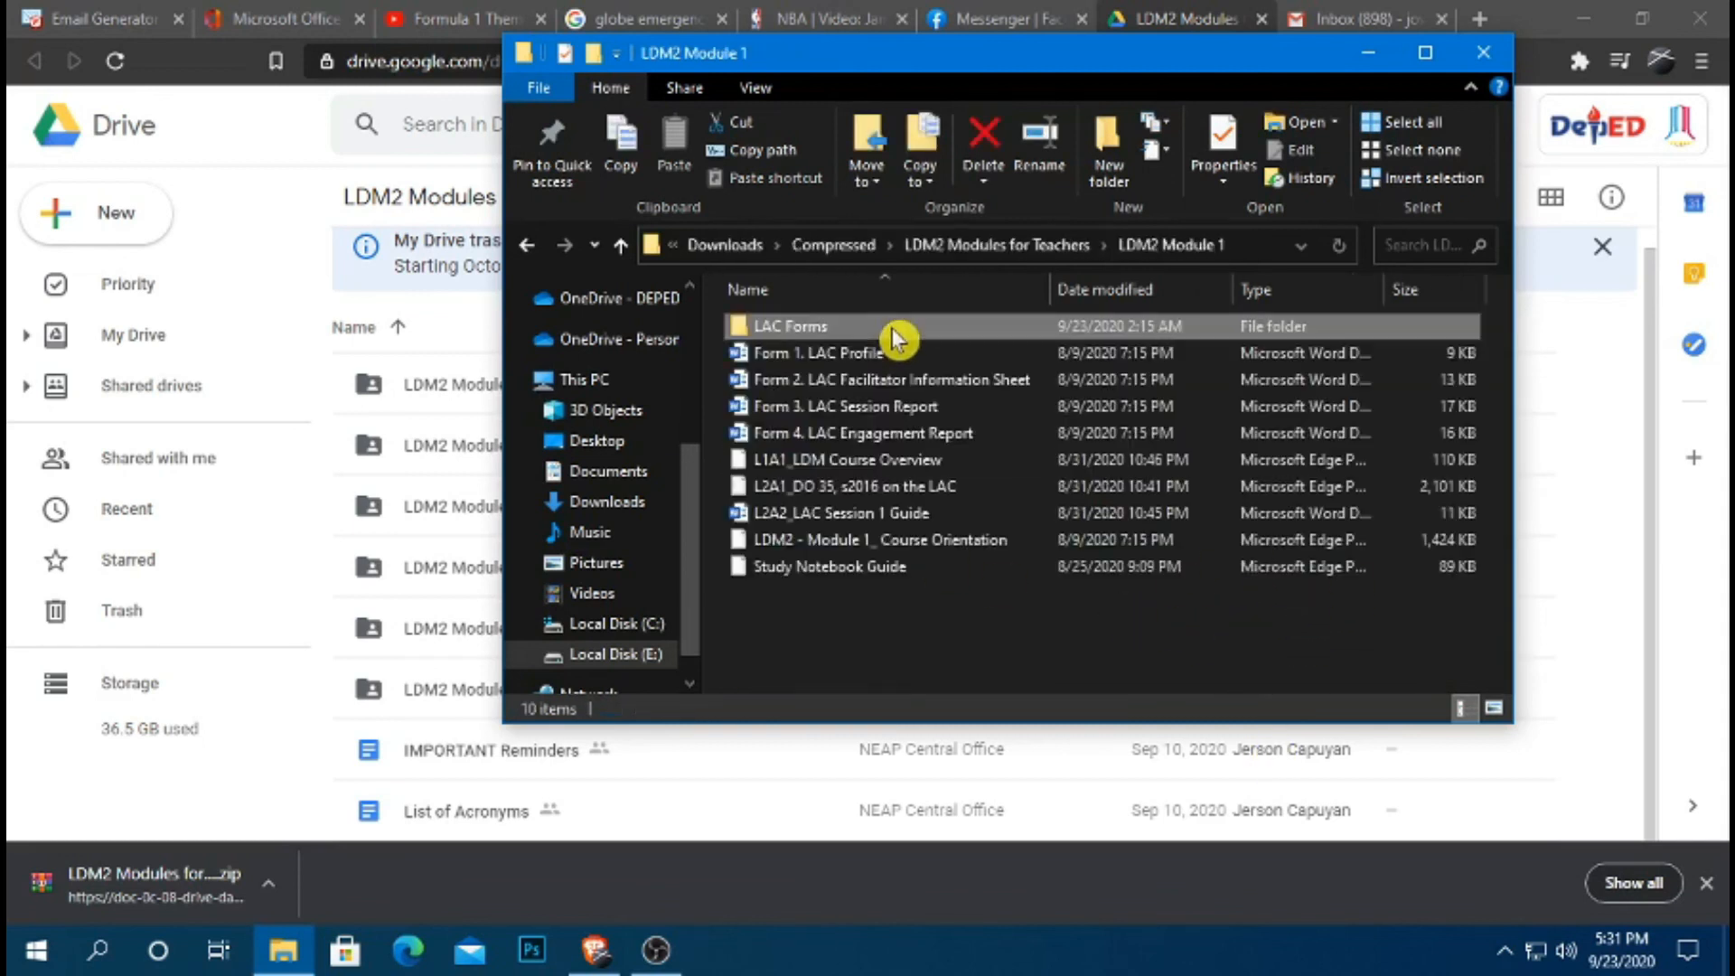
left_click(527, 245)
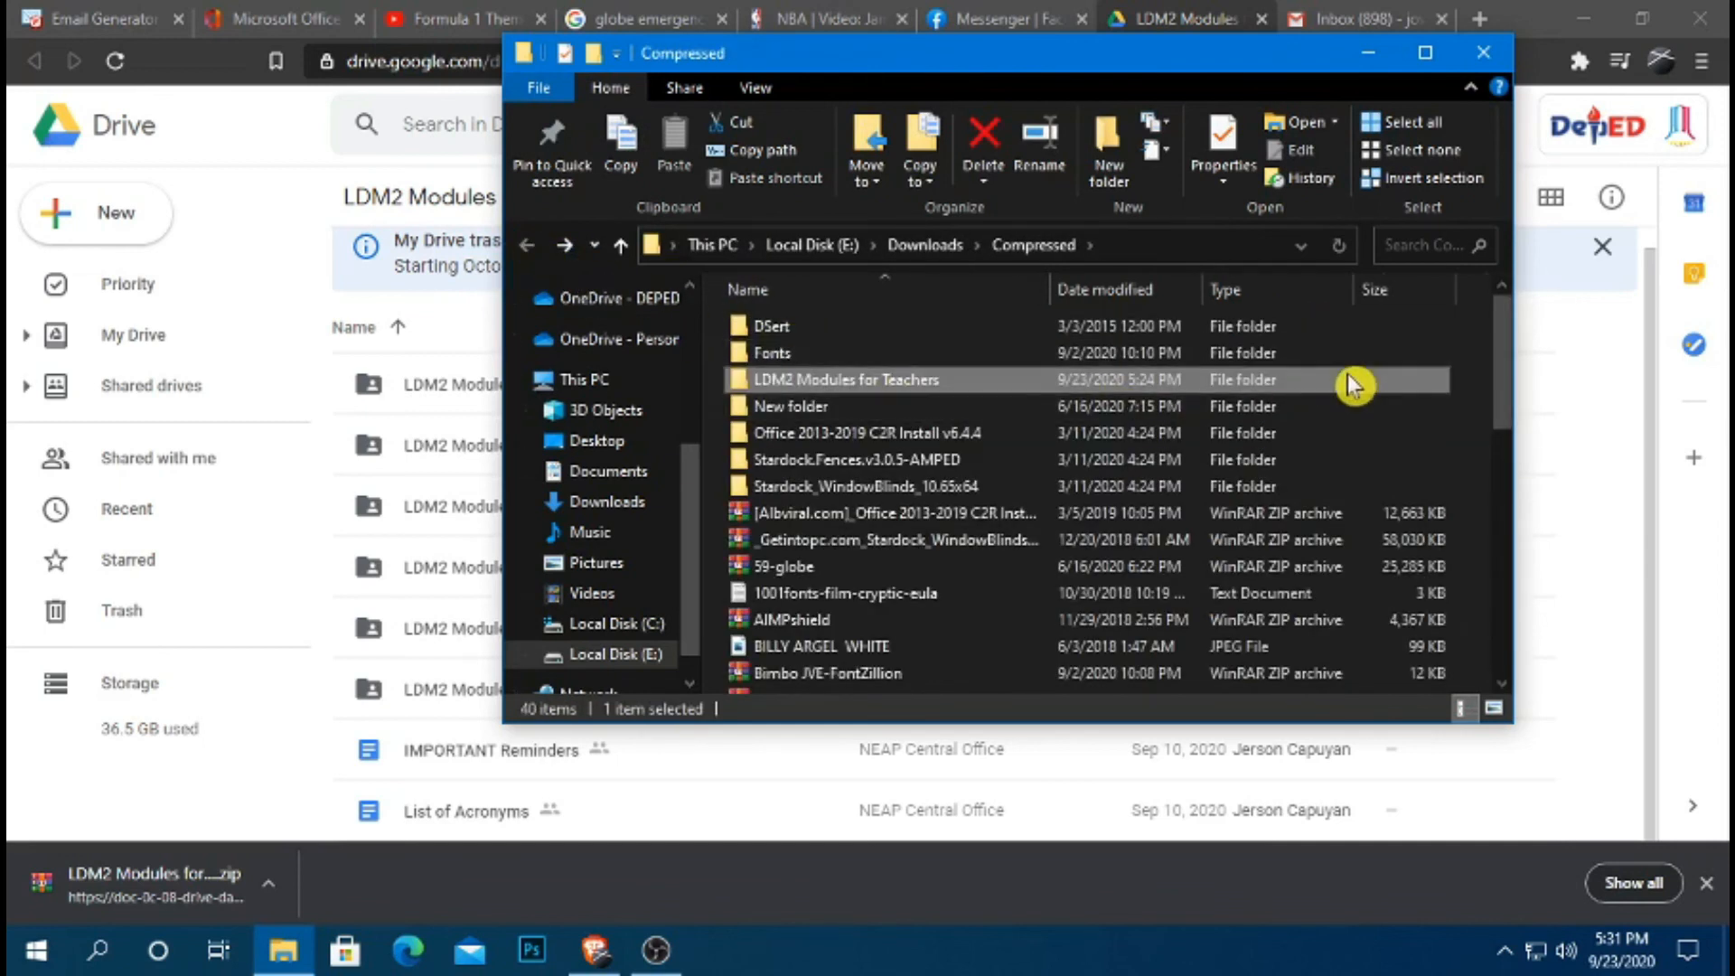
mouse_move(1517, 382)
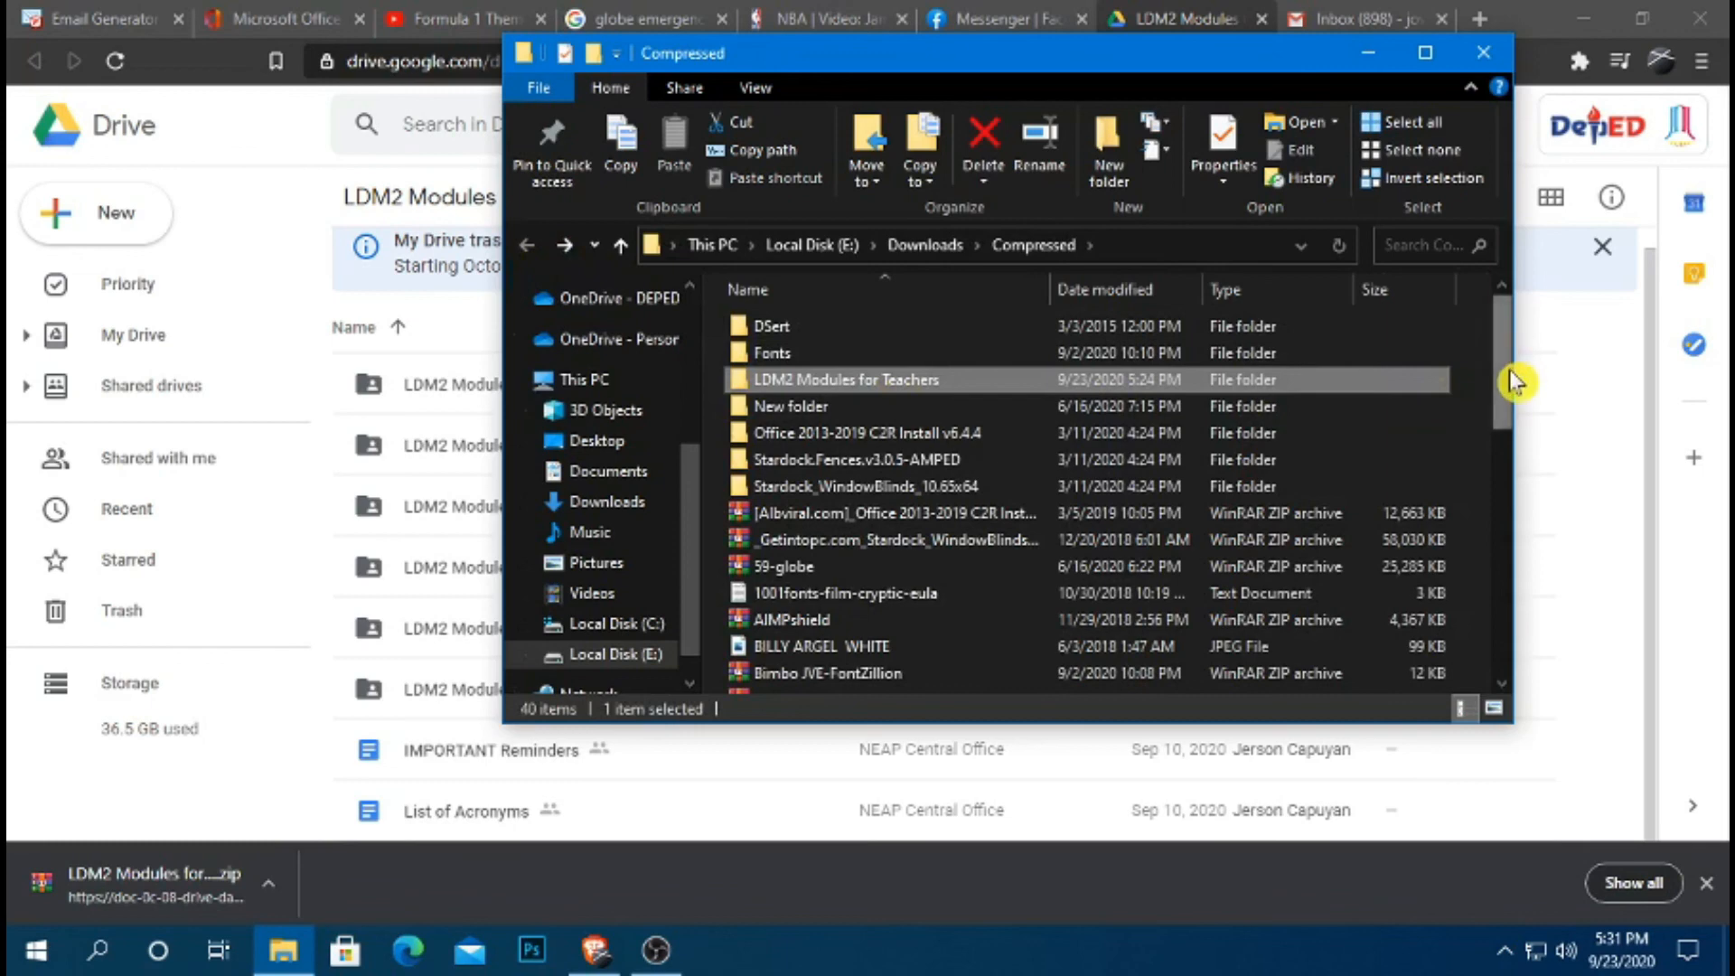